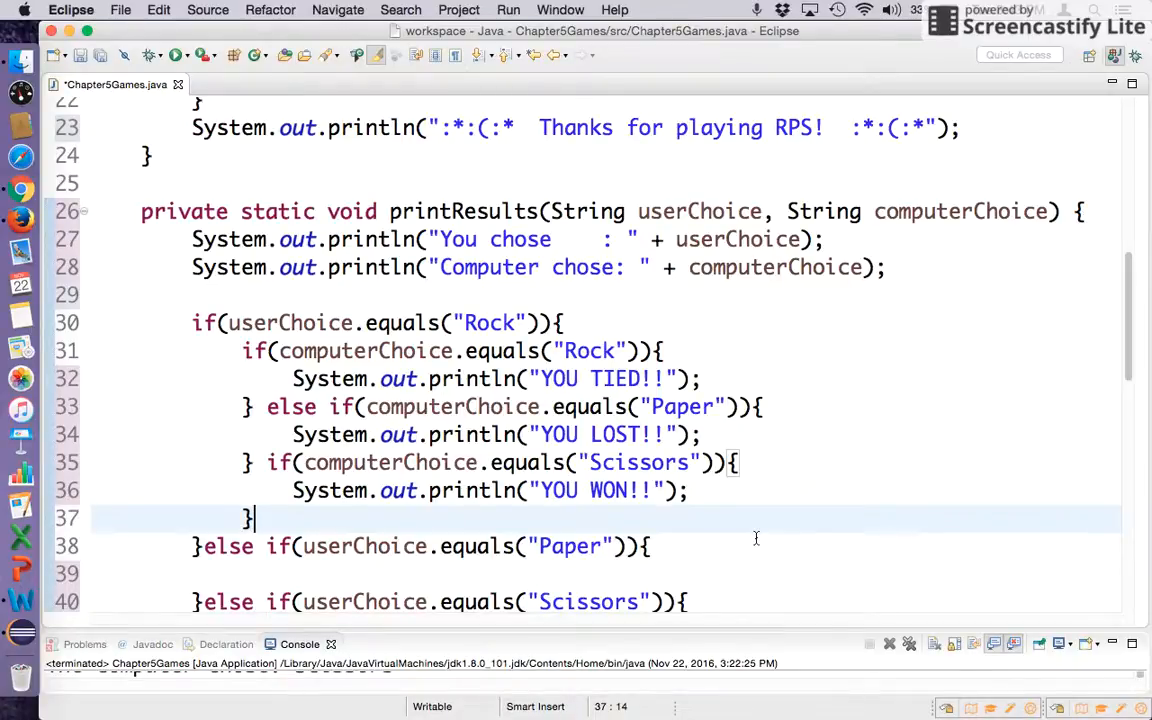
mouse_move(738, 515)
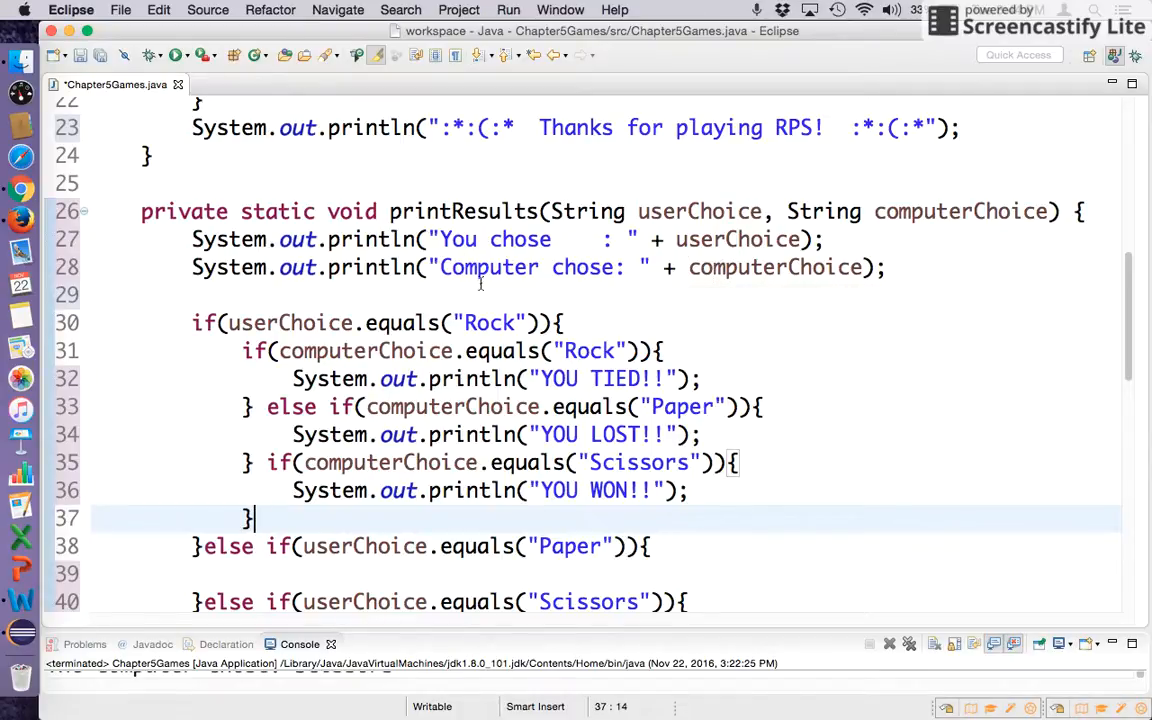
mouse_move(638, 508)
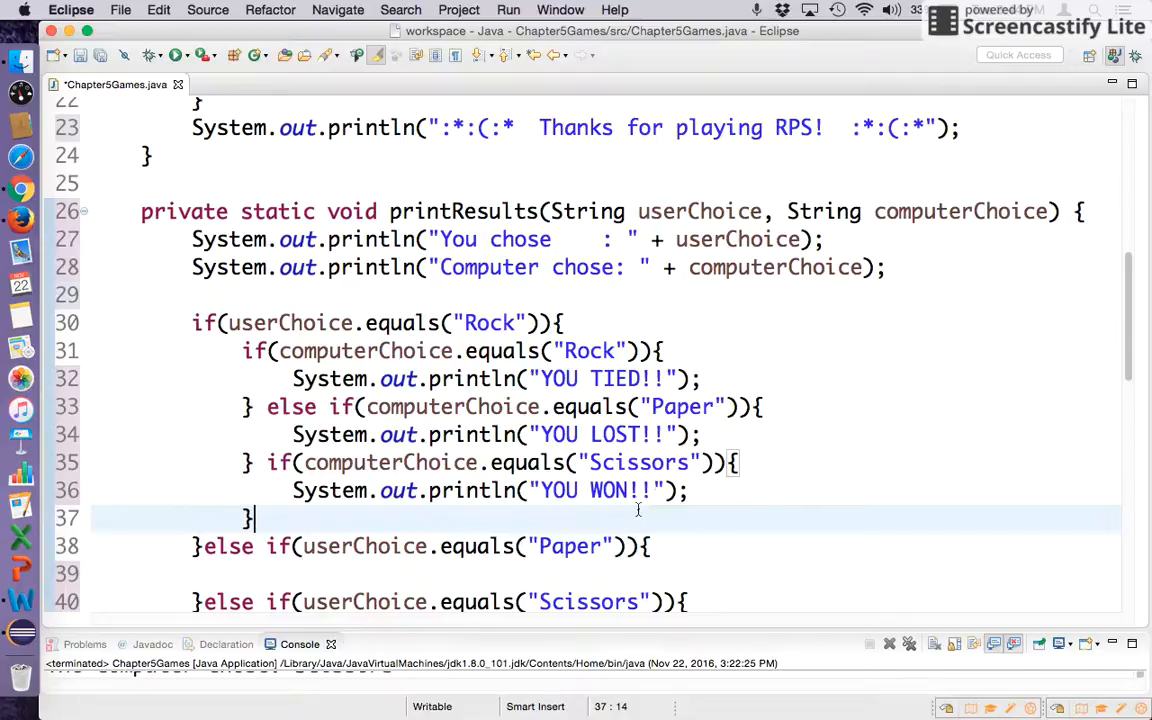
mouse_move(365, 363)
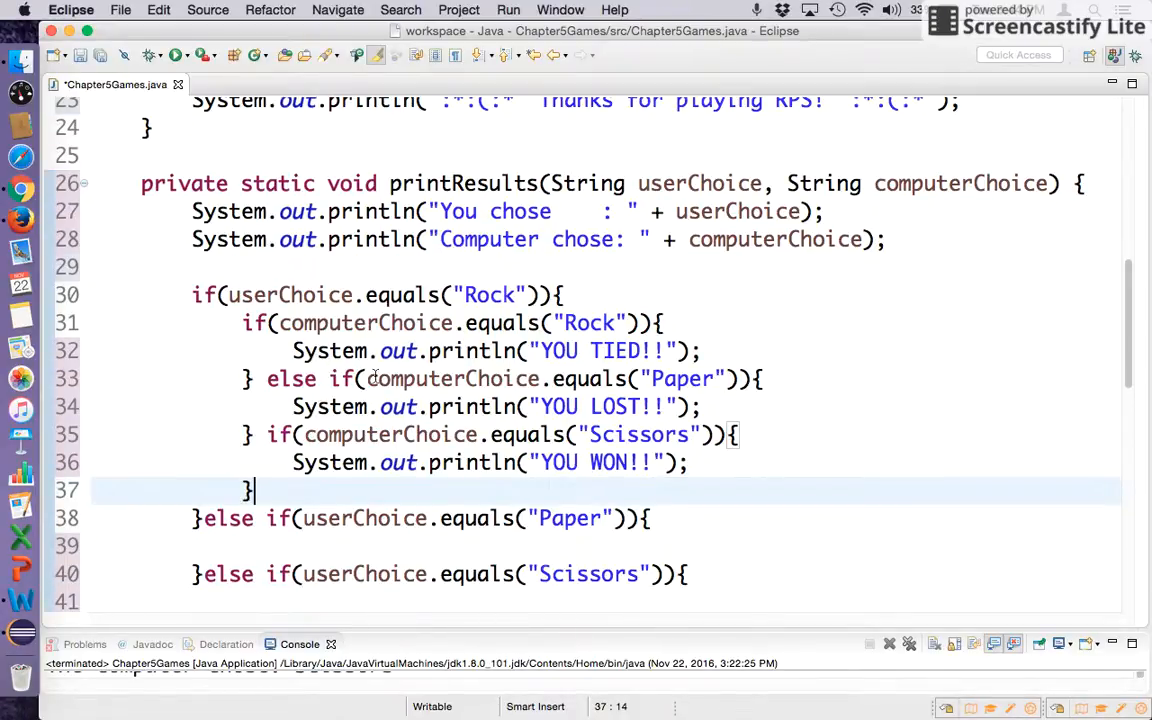
mouse_move(390, 434)
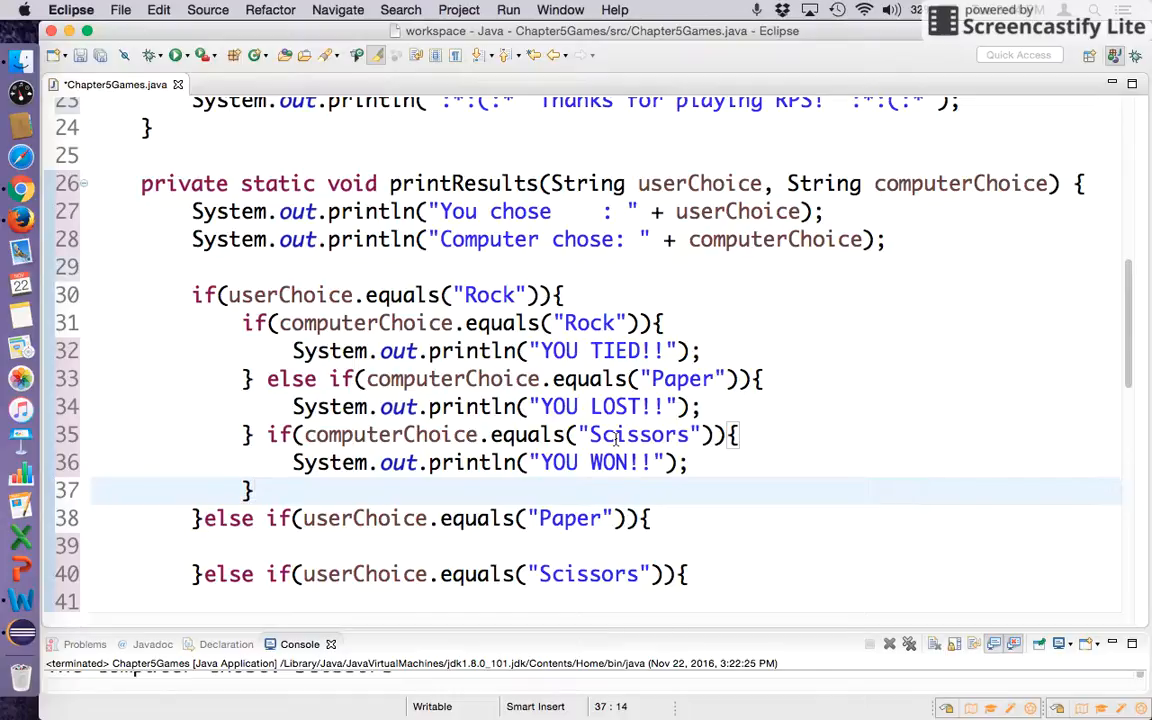
mouse_move(505, 408)
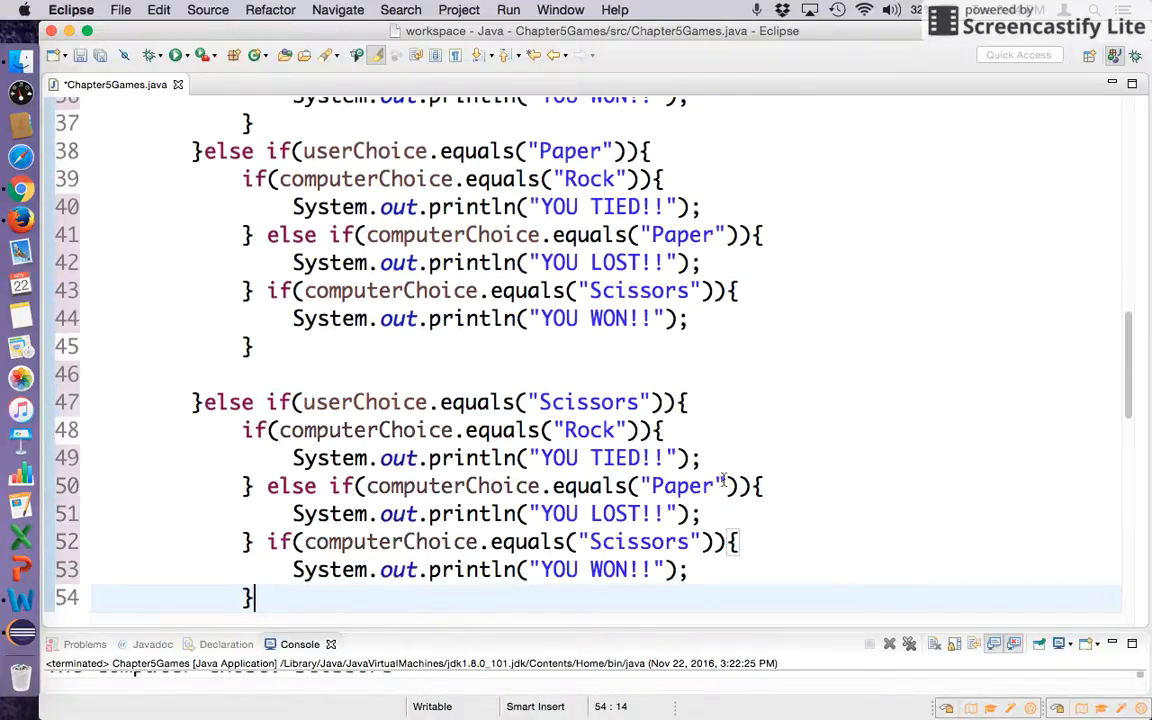
Retype the Paper and Scissors branch messages as TIED and LOST to match the rules
scroll(down, 3)
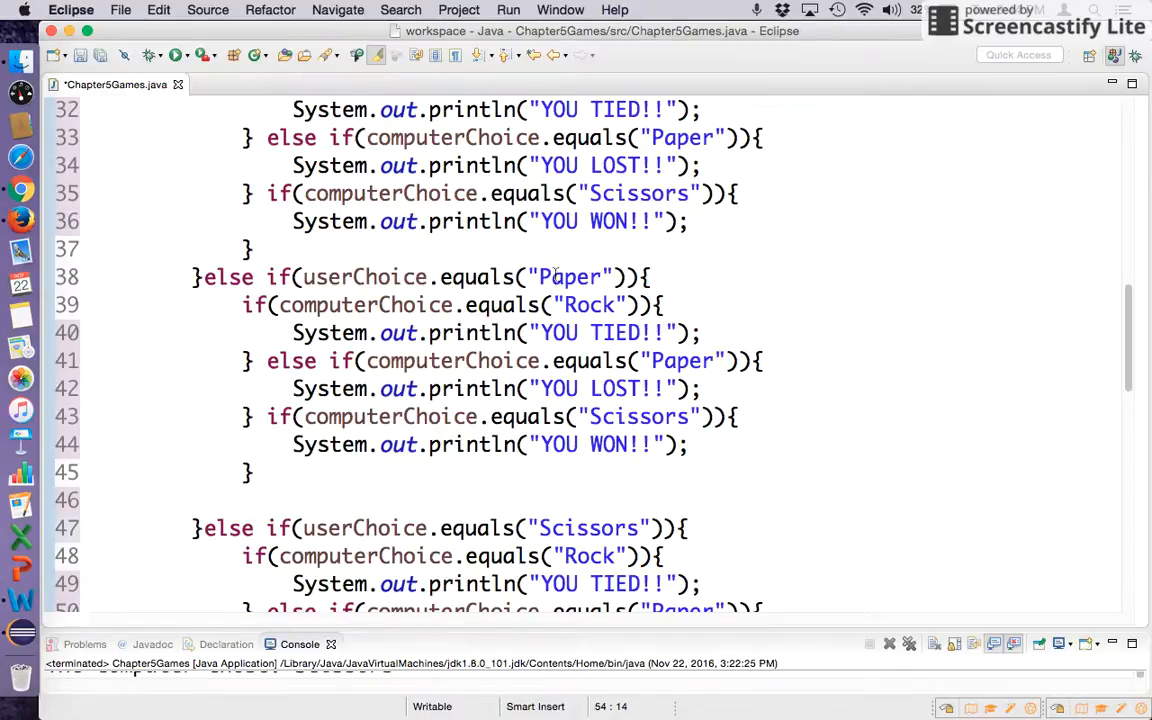
double_click(589, 305)
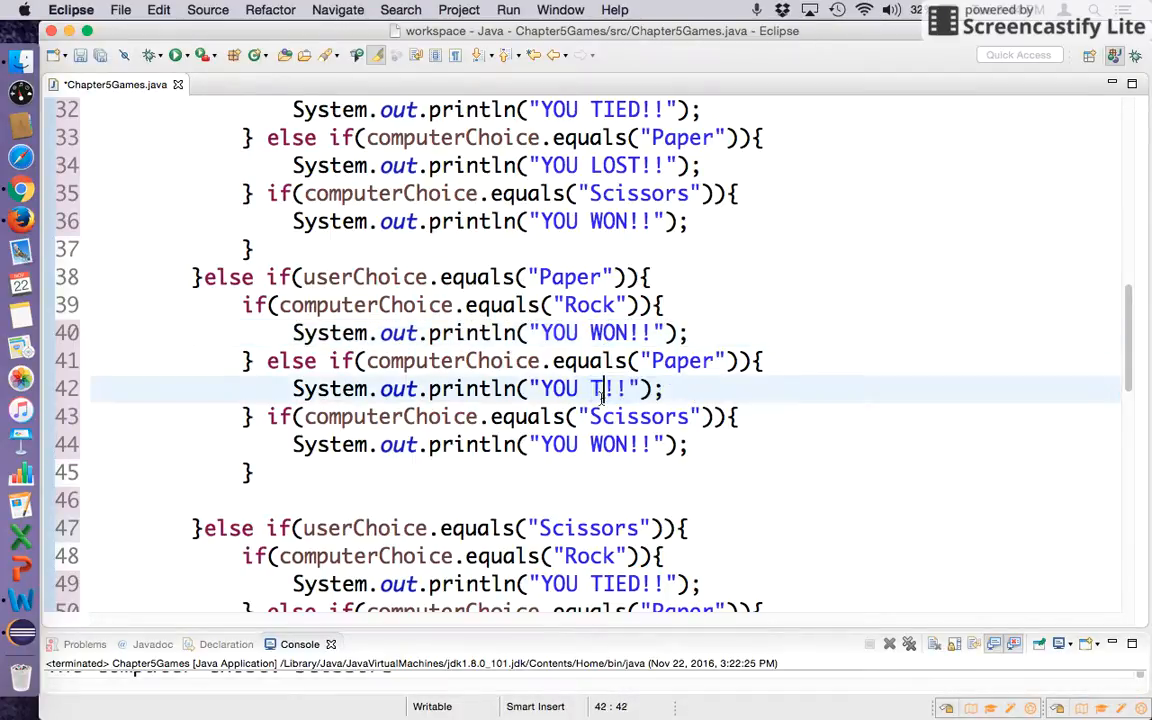
text(IED)
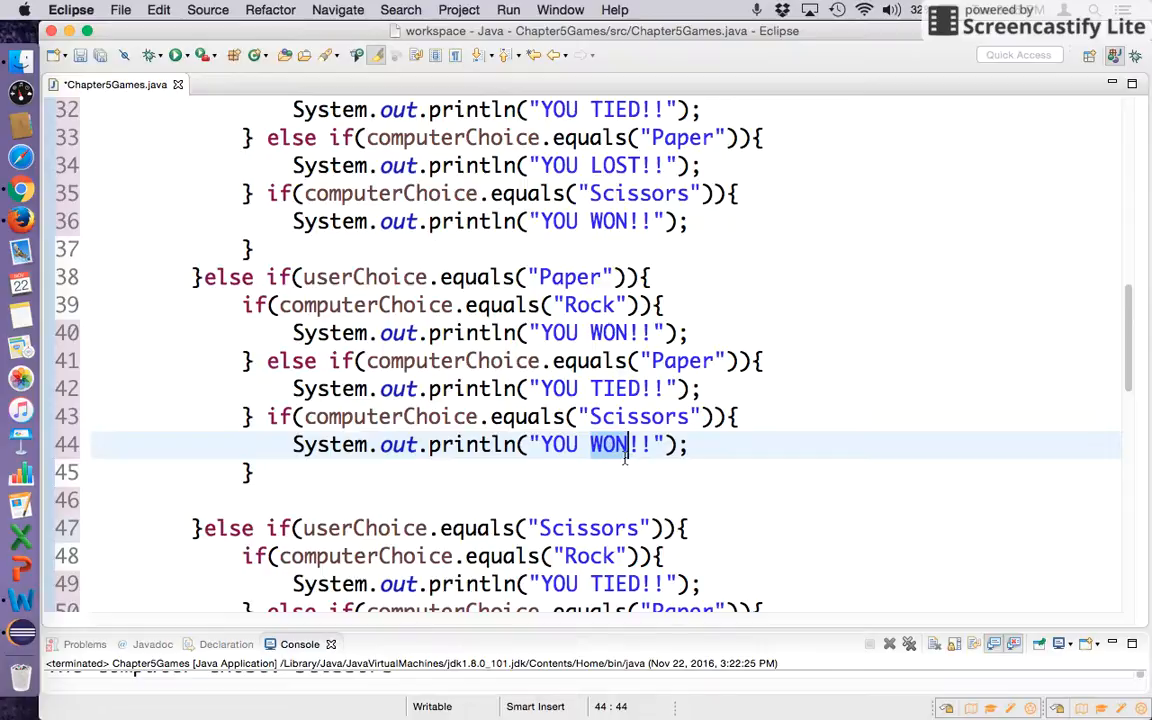
text(LOST)
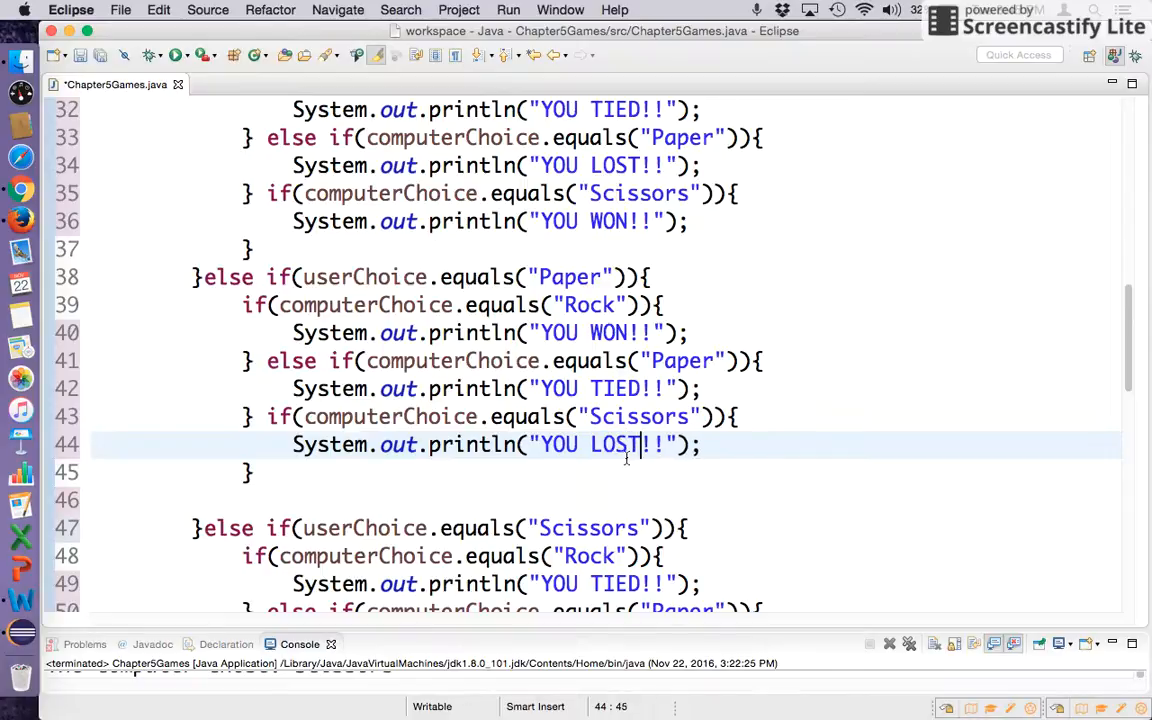
scroll(down, 3)
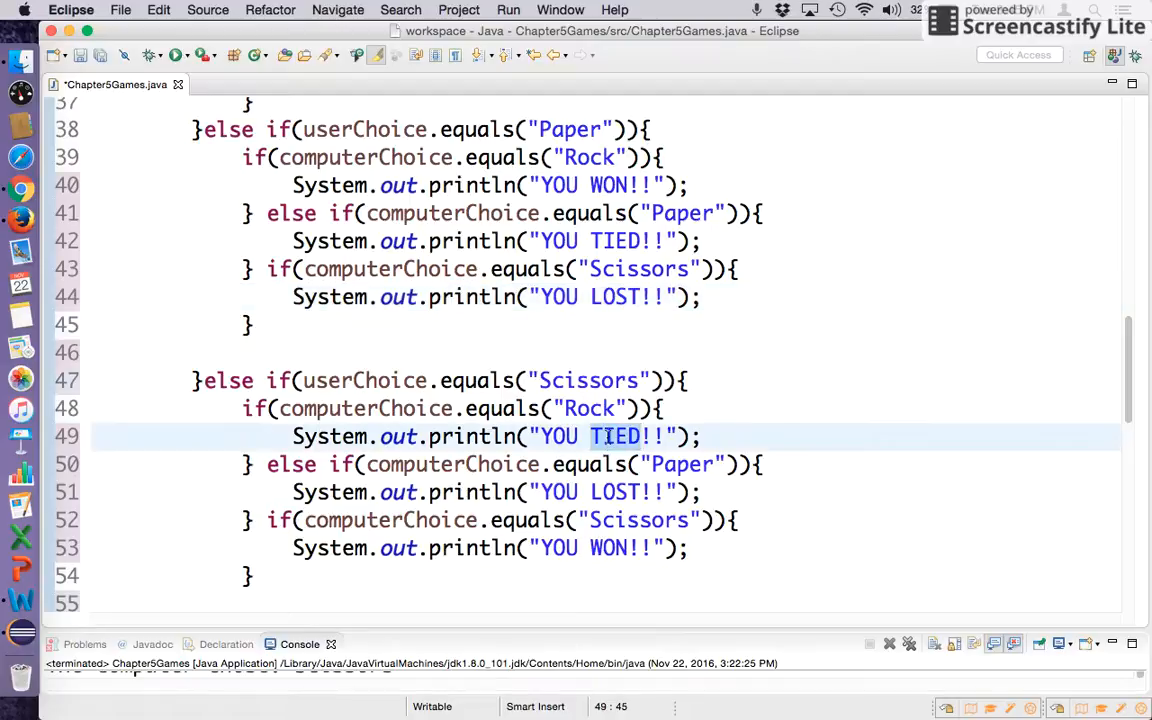
text(LOST)
click(605, 492)
text(WON)
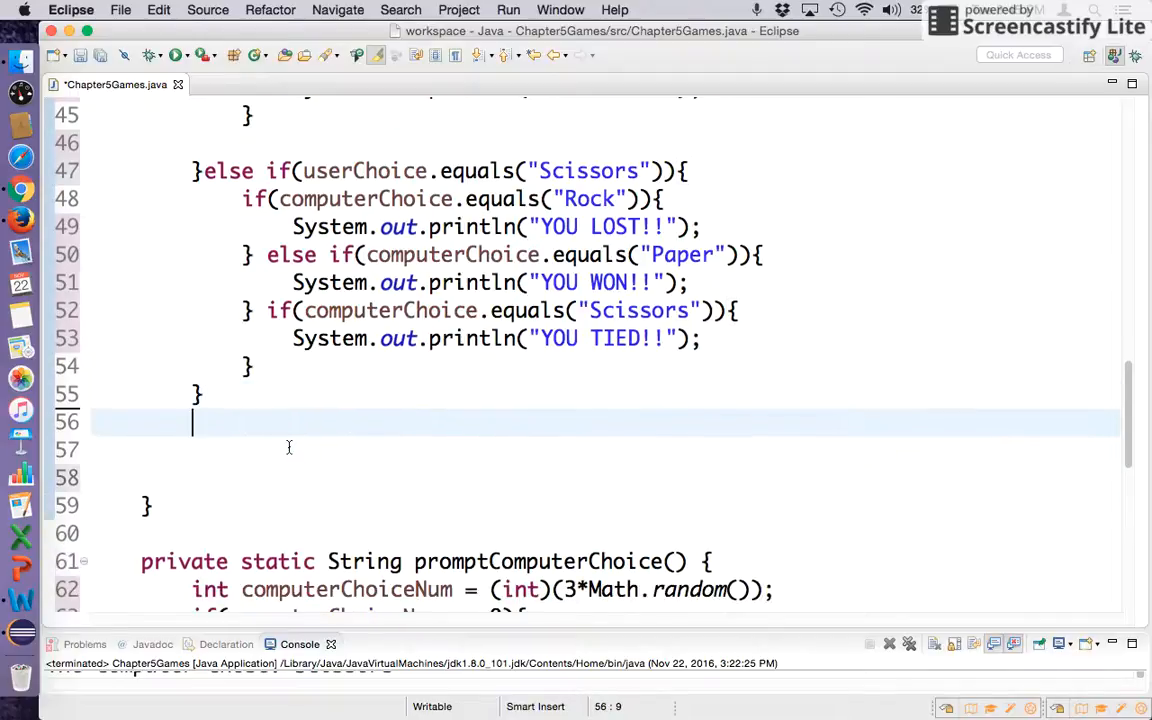
Add System.out.println("__") after the outer if/else as a separator line
text(System.out.println();)
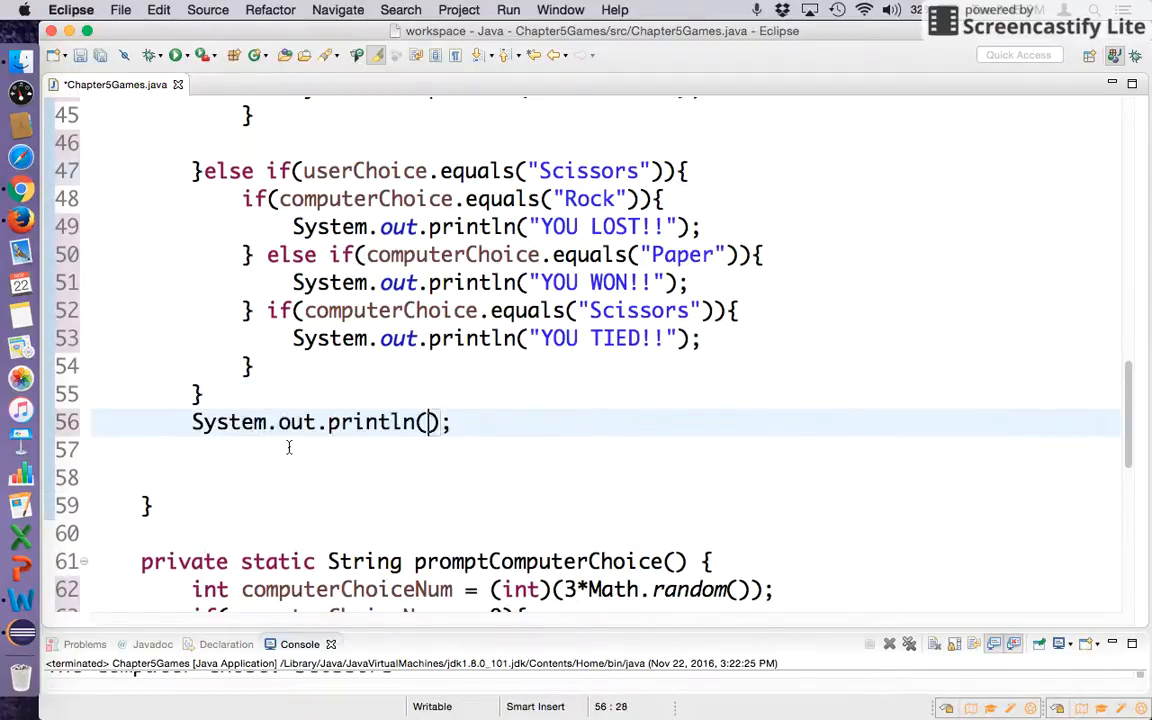
text("")
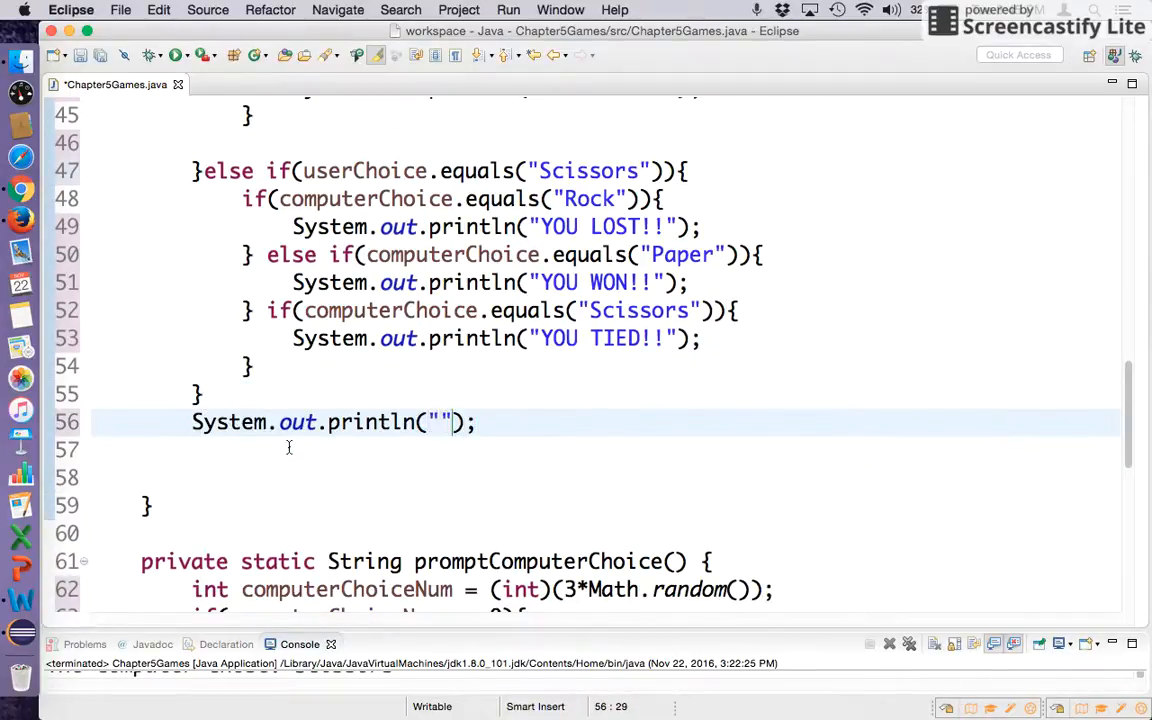
text(__)
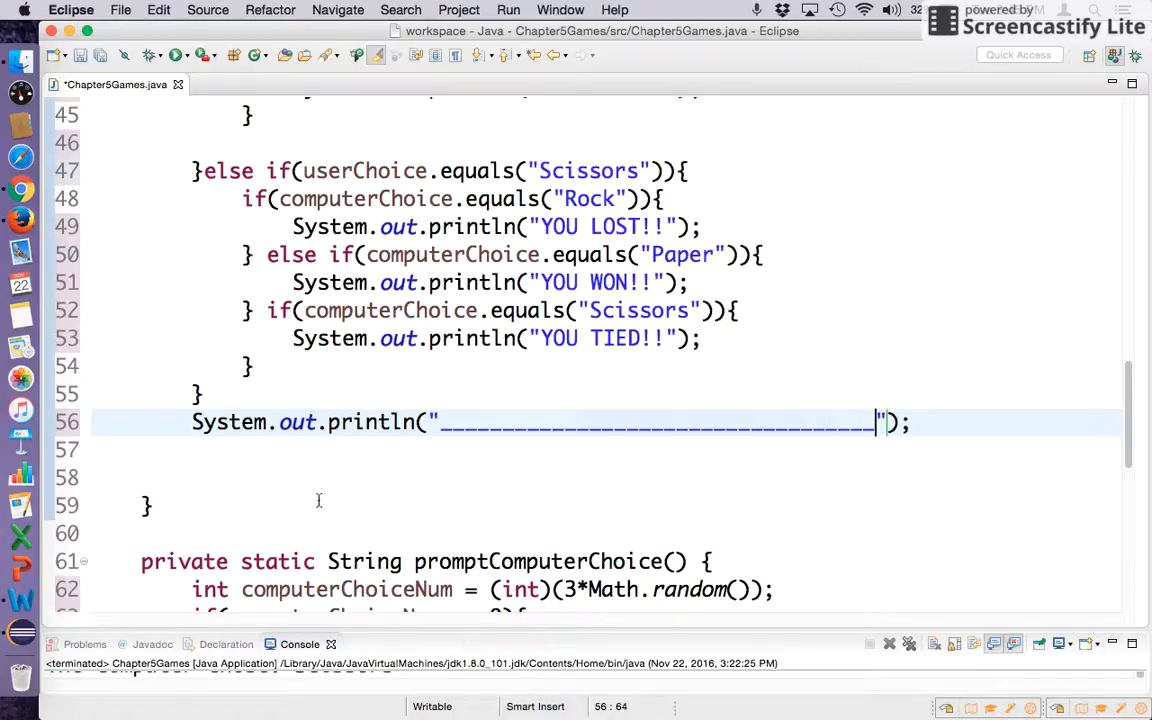
scroll(down, 3)
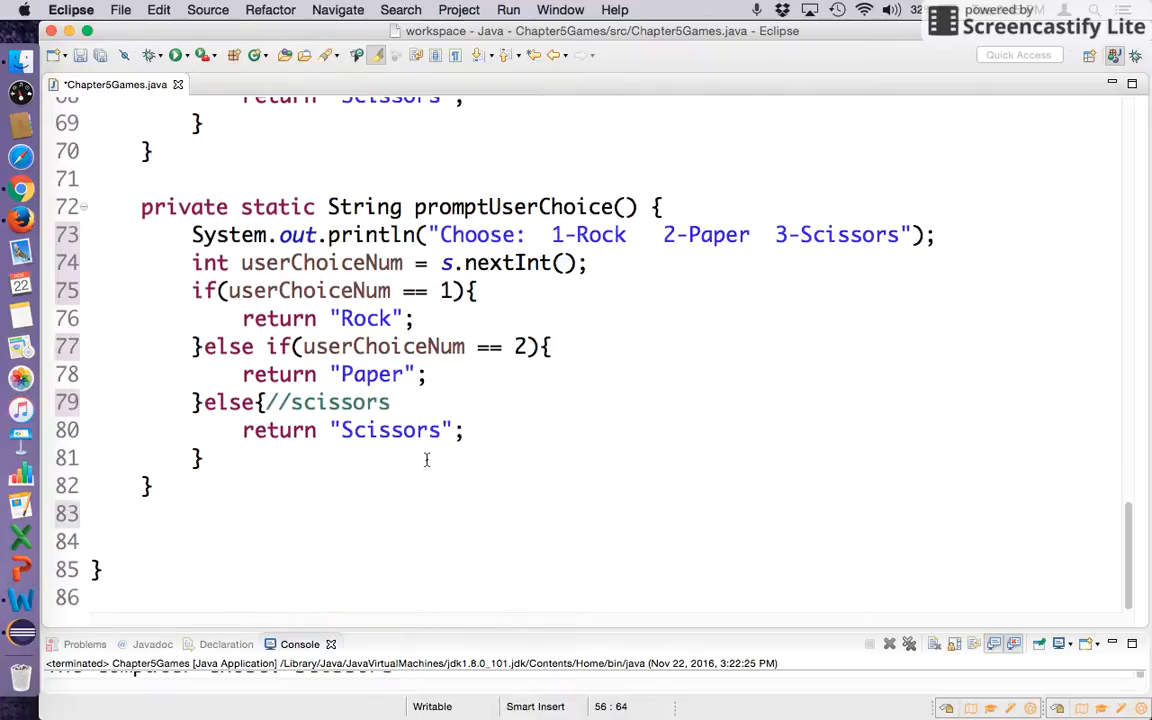
mouse_move(490, 478)
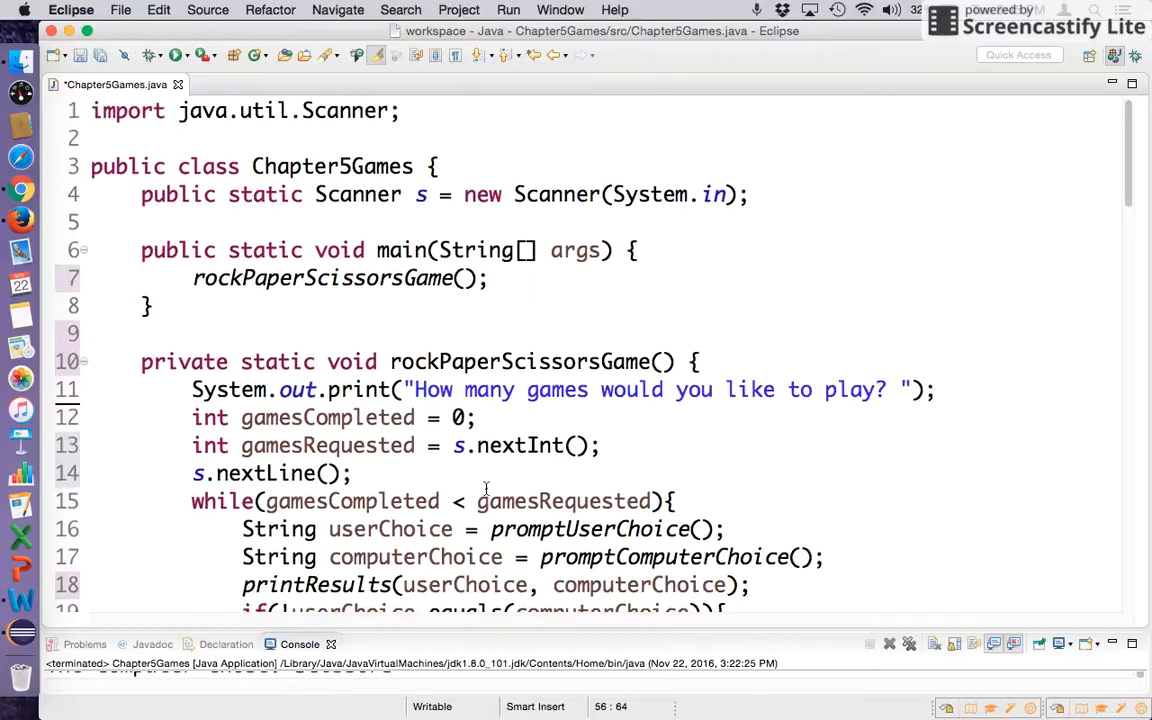
scroll(down, 3)
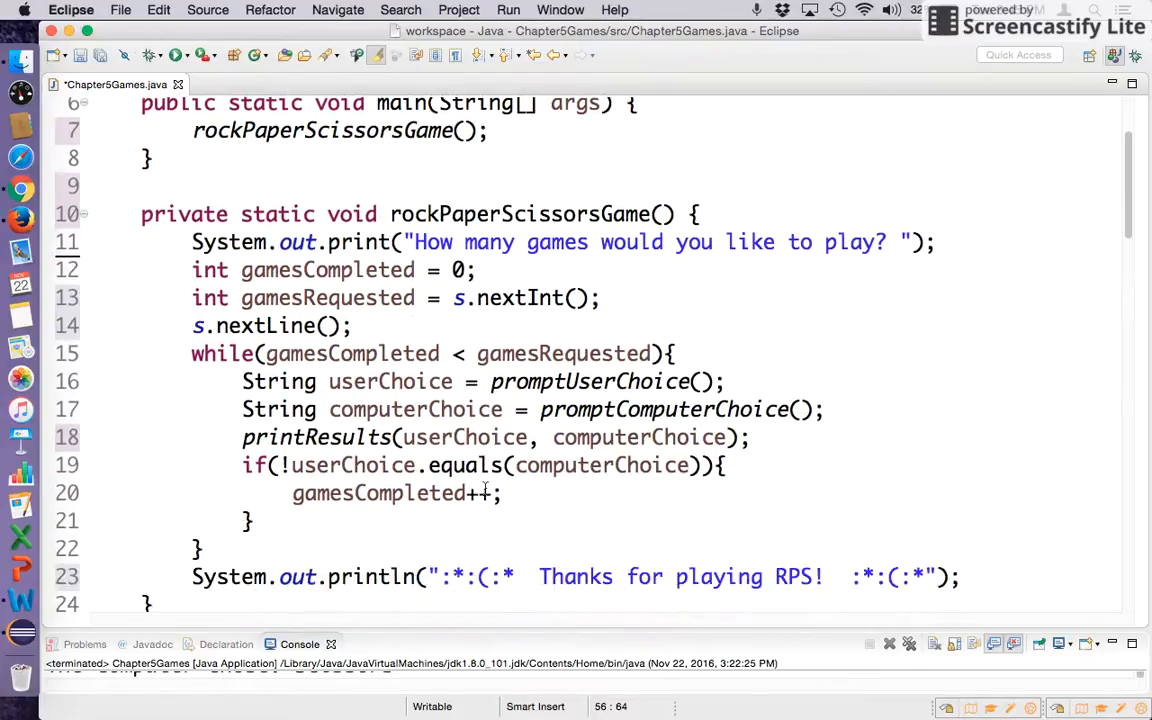
mouse_move(863, 663)
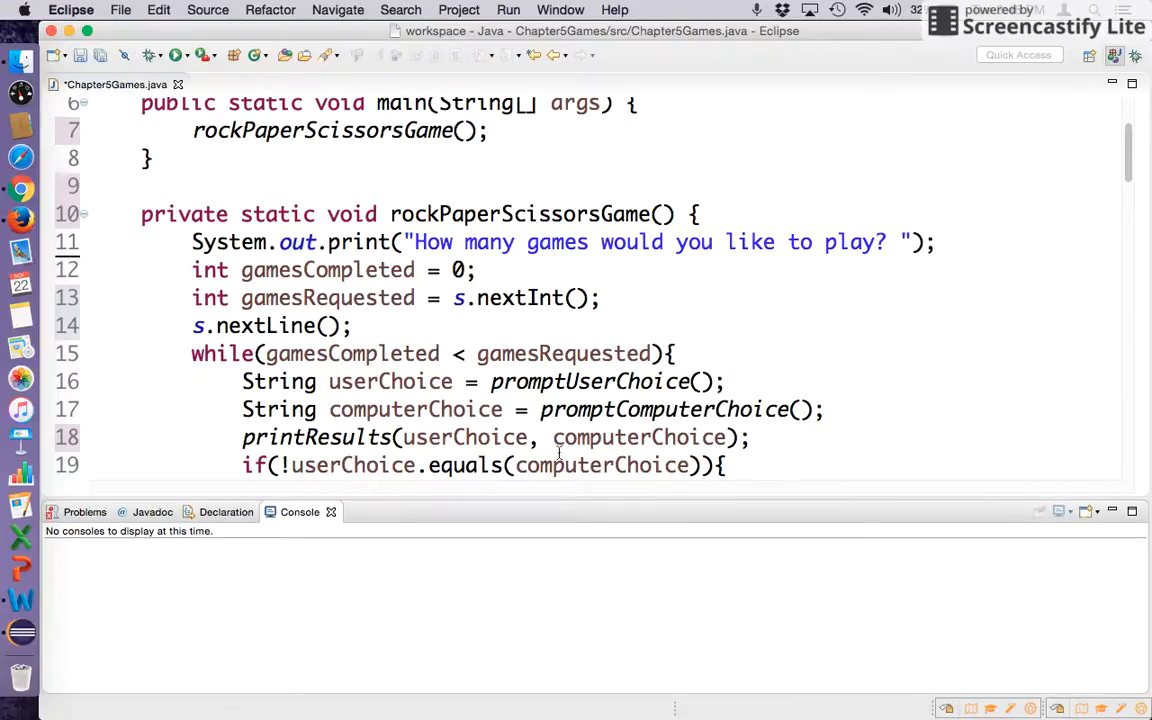
Enter choices 2, 1 and 3 in the Console to finish the remaining games
scroll(up, 3)
text(5)
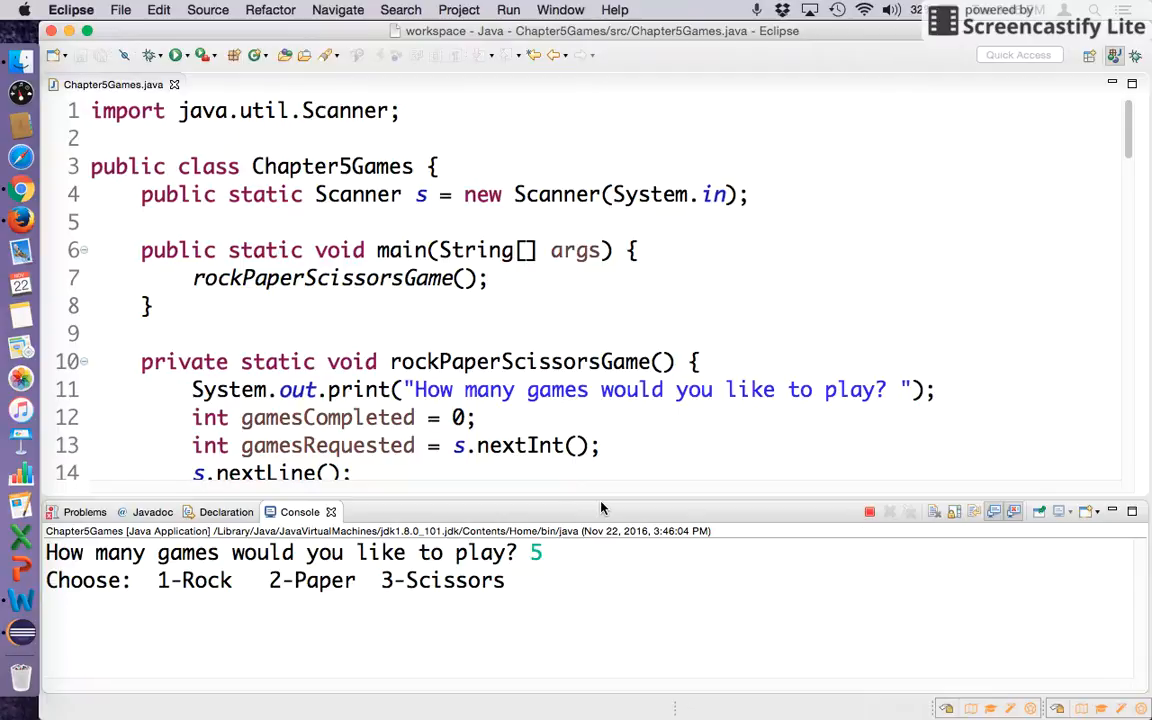
text(2)
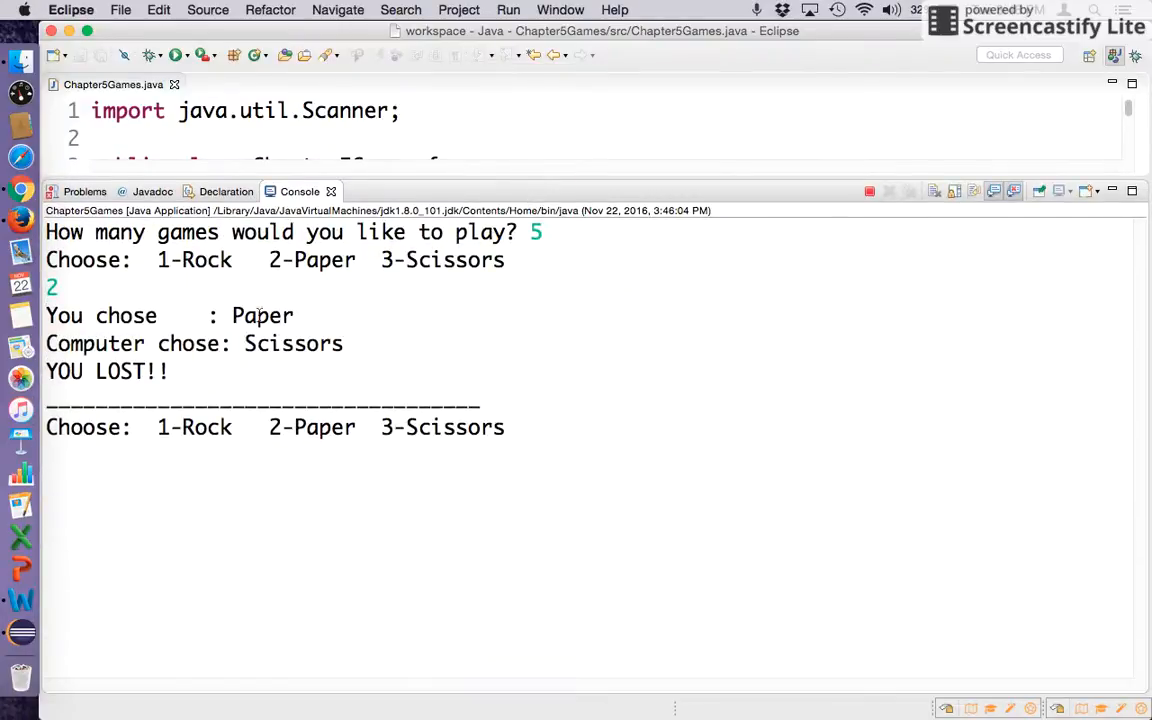
mouse_move(504, 456)
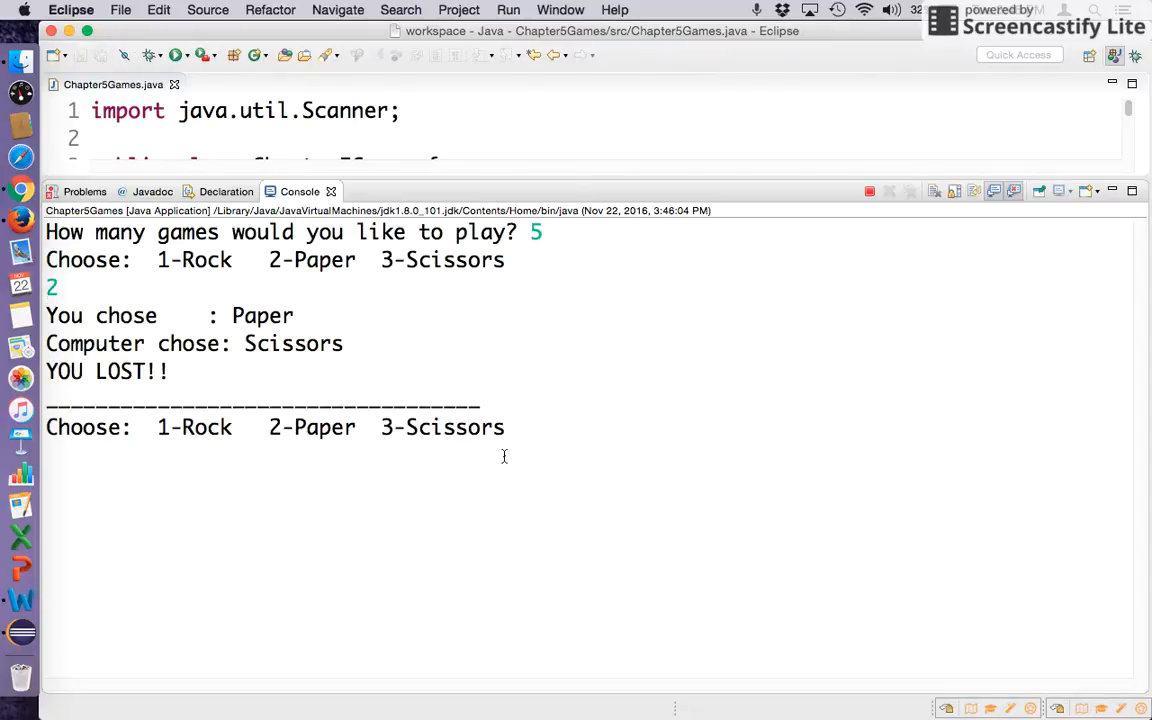
text(1)
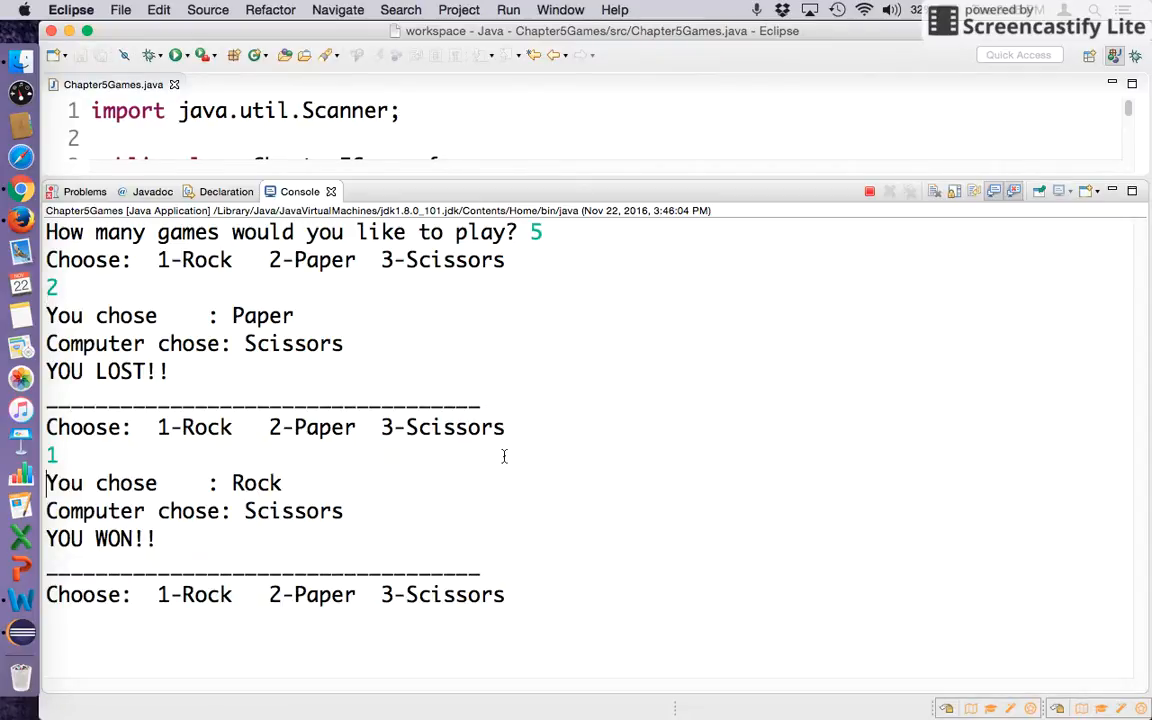
mouse_move(382, 528)
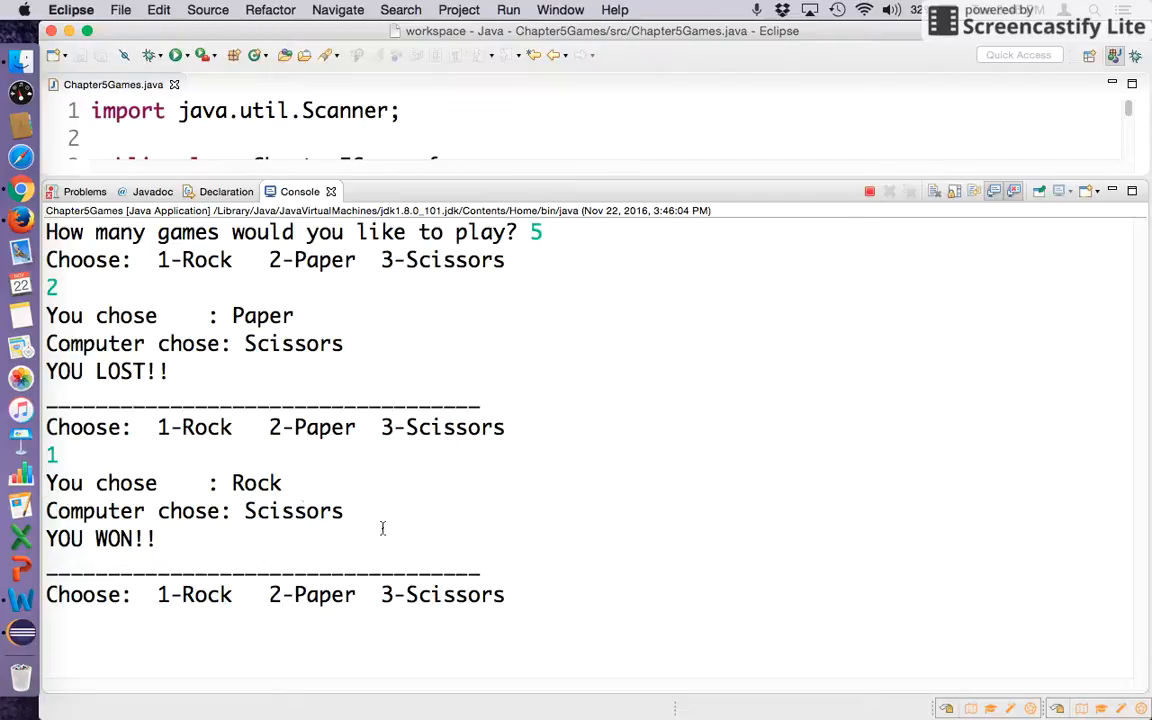
text(3)
text(1)
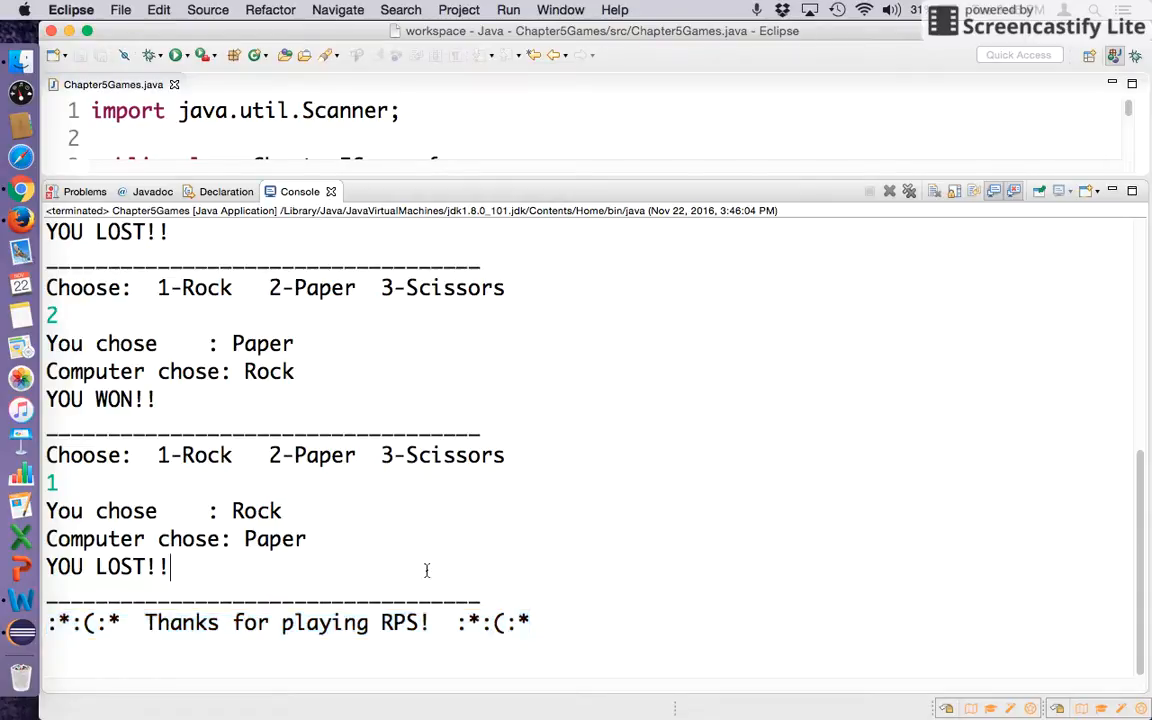
mouse_move(360, 507)
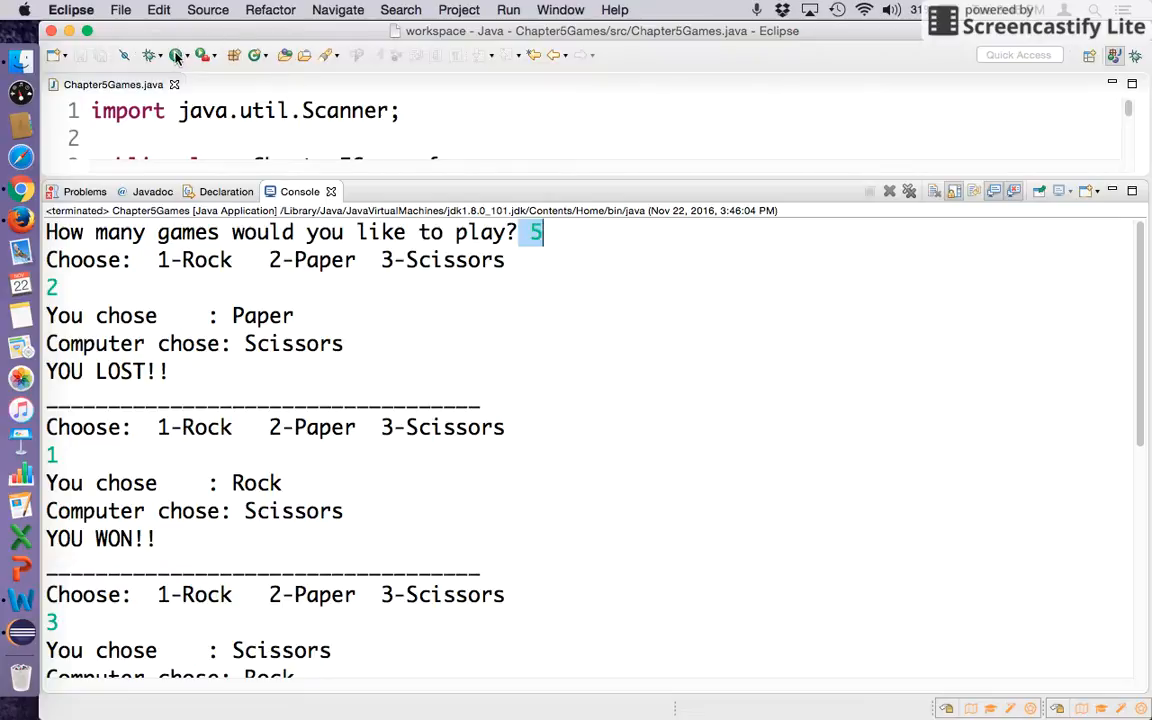
Rerun the program for 3 games, entering choices 1, 2, 2, 3, and review the output
click(175, 55)
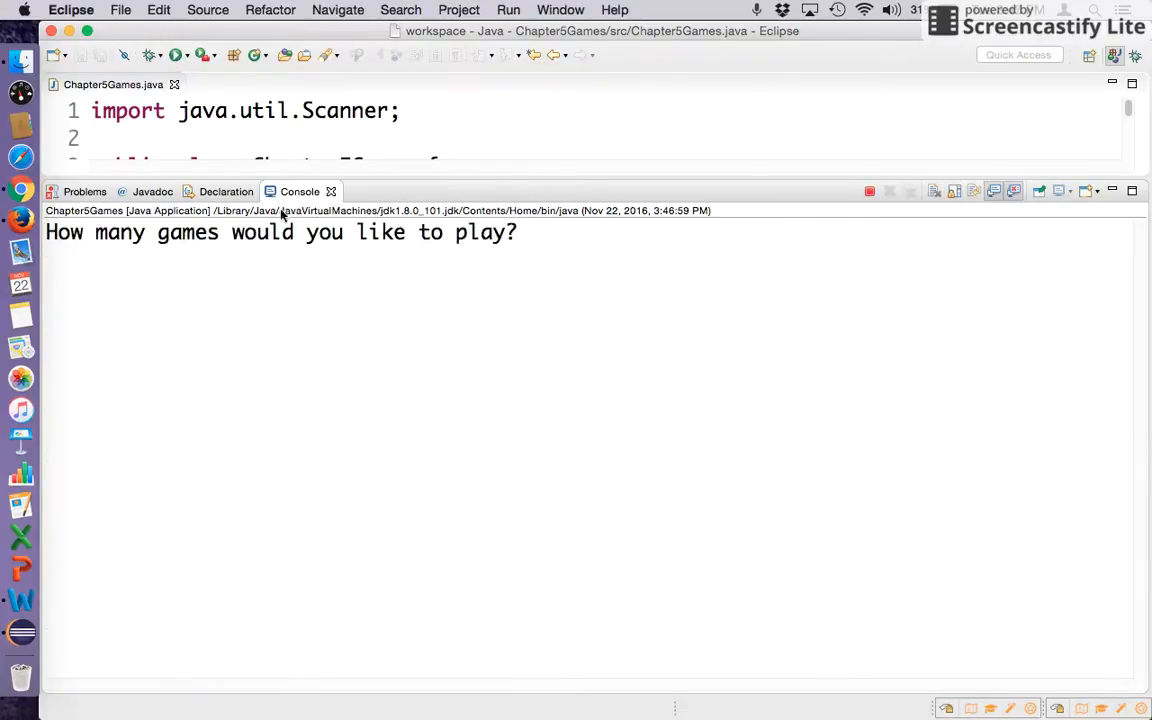
text(3)
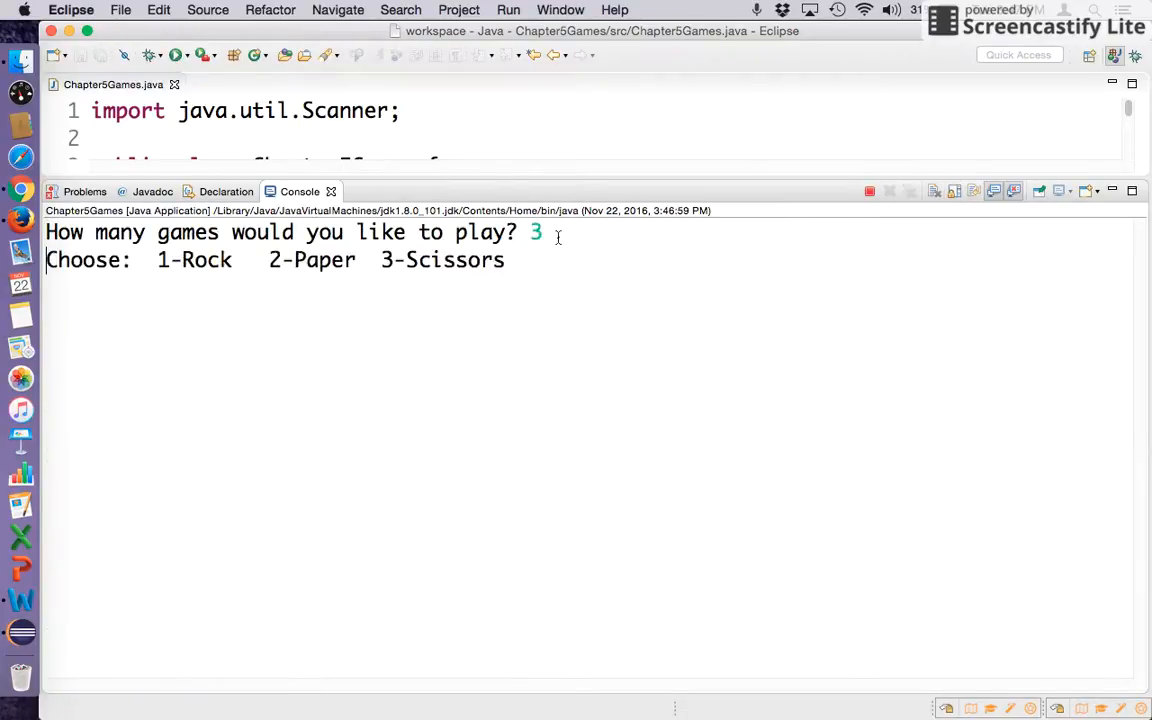
text(1)
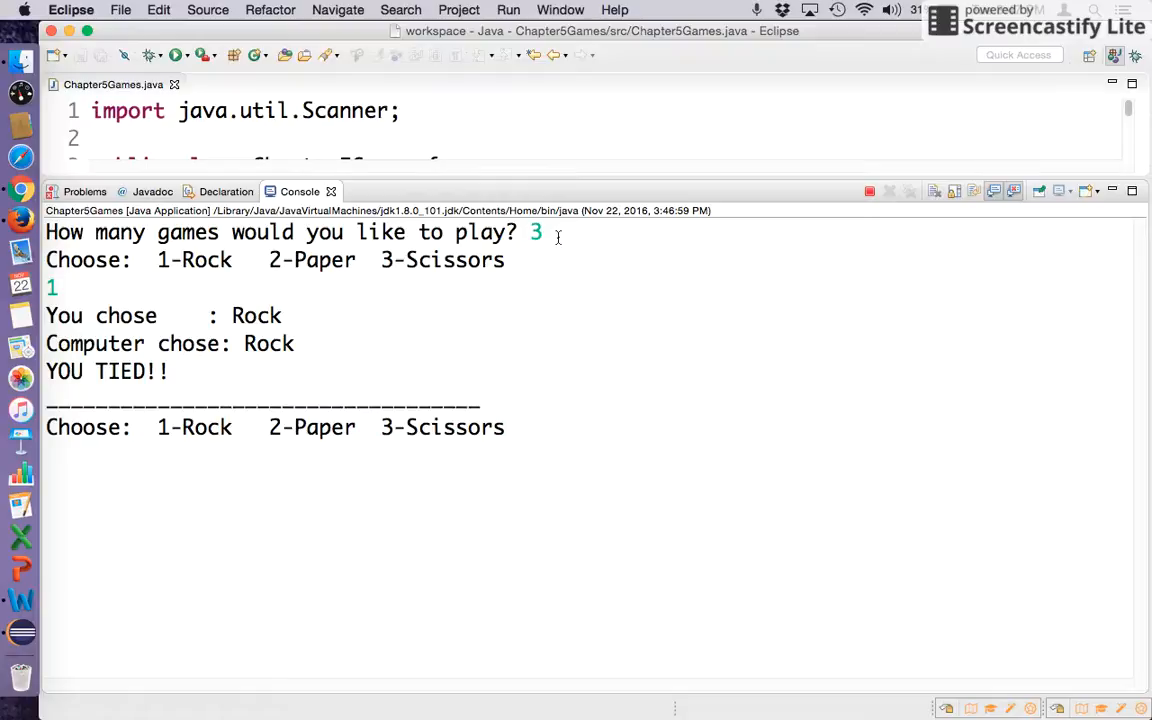
text(2)
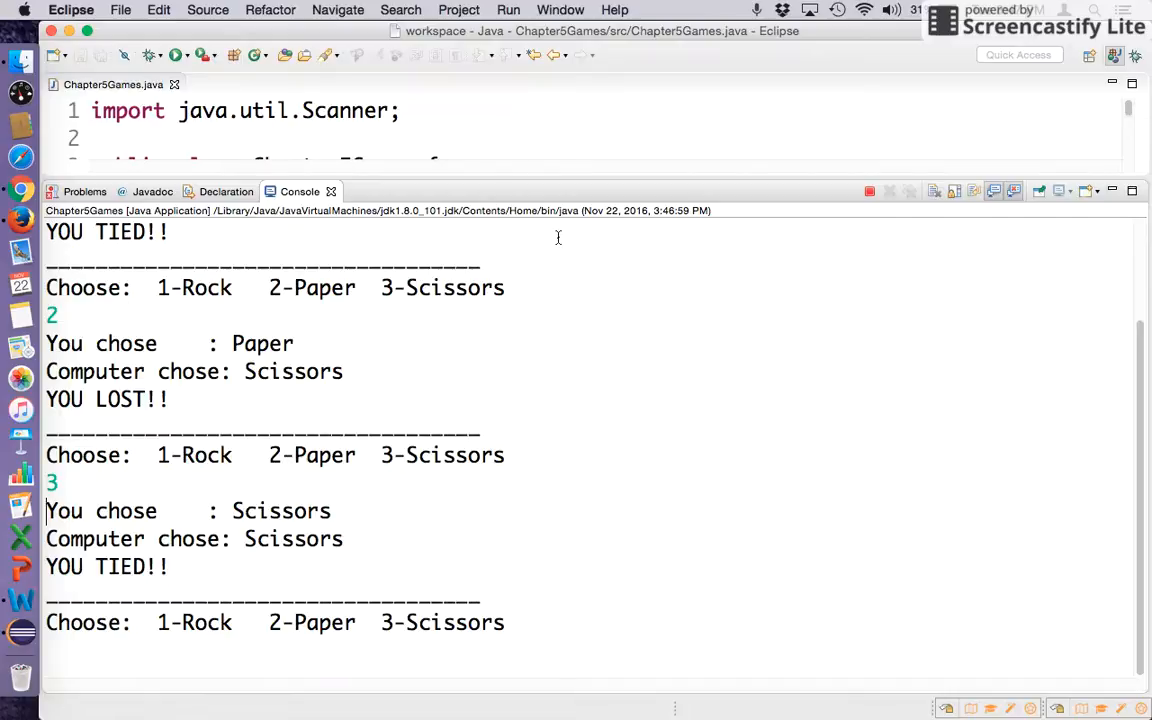
text(2)
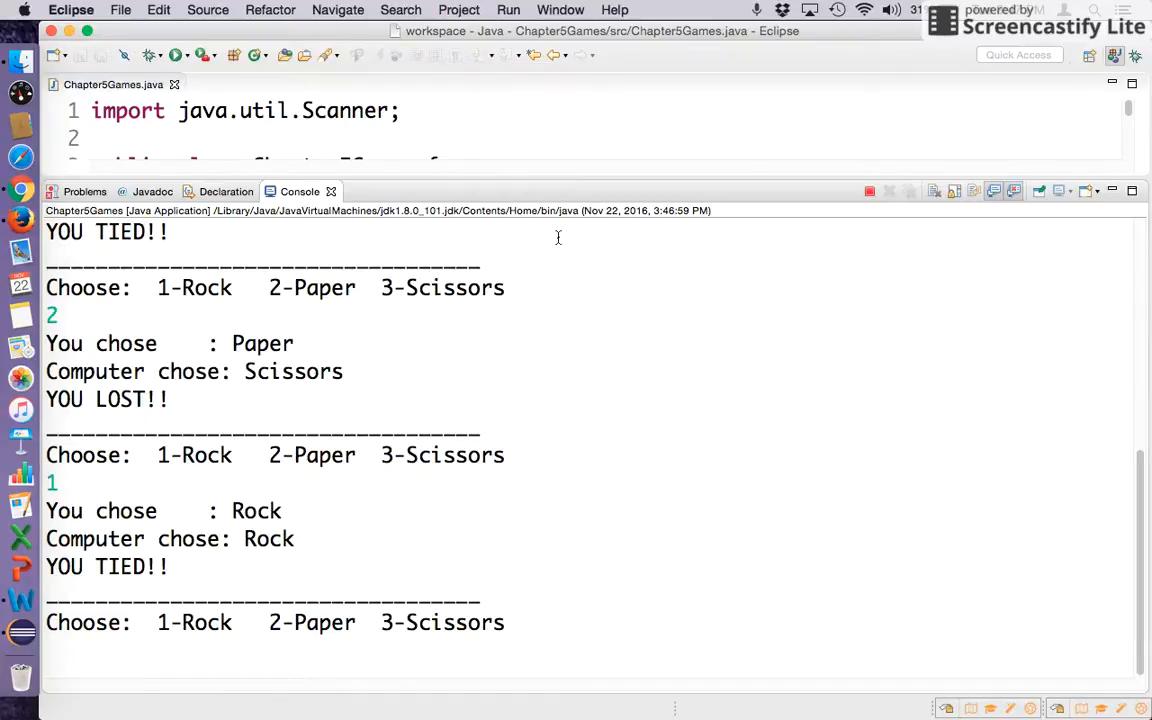
text(3)
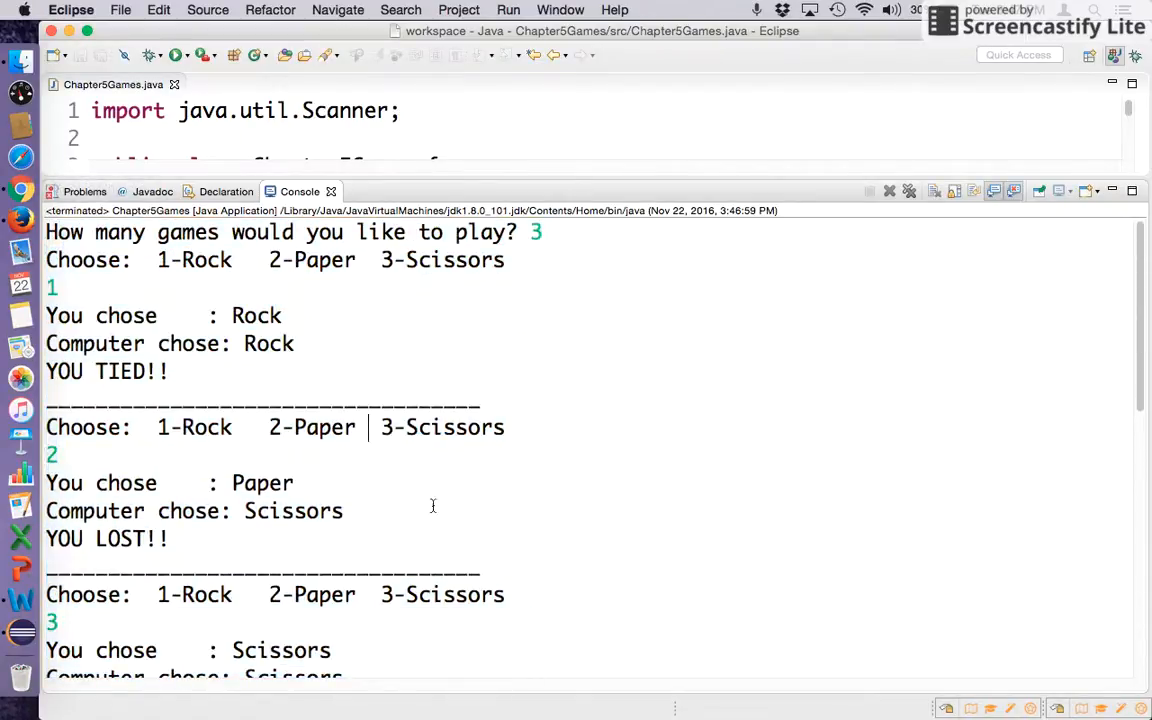
scroll(down, 3)
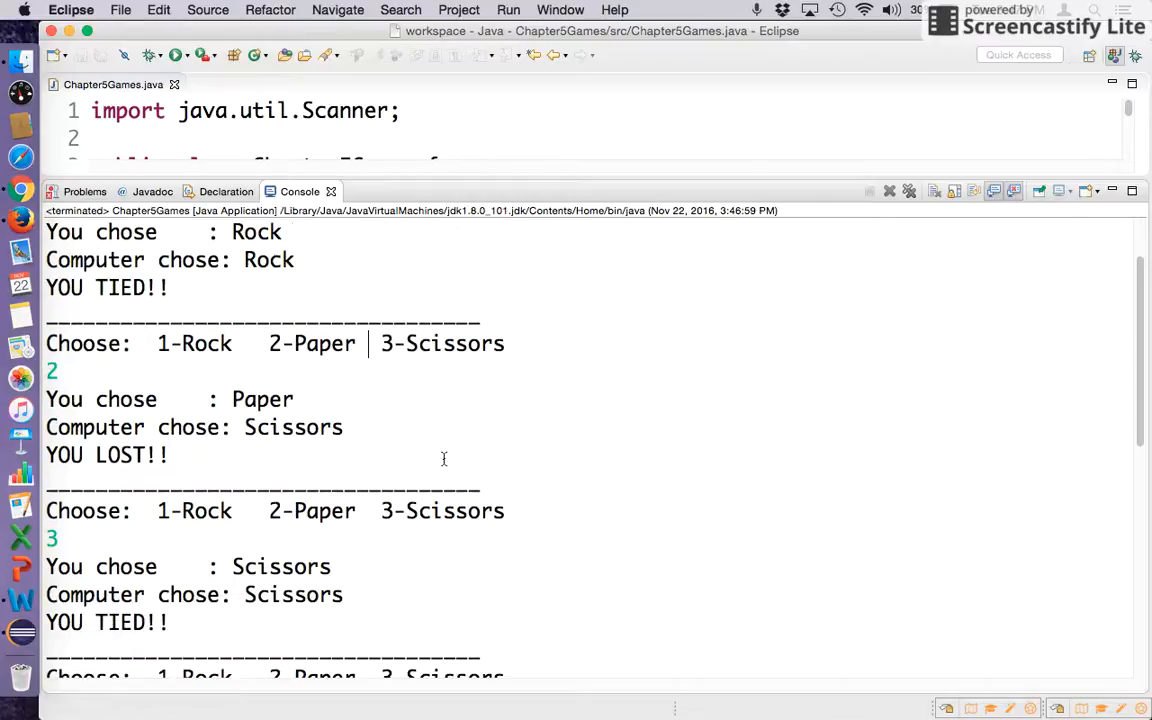
mouse_move(438, 448)
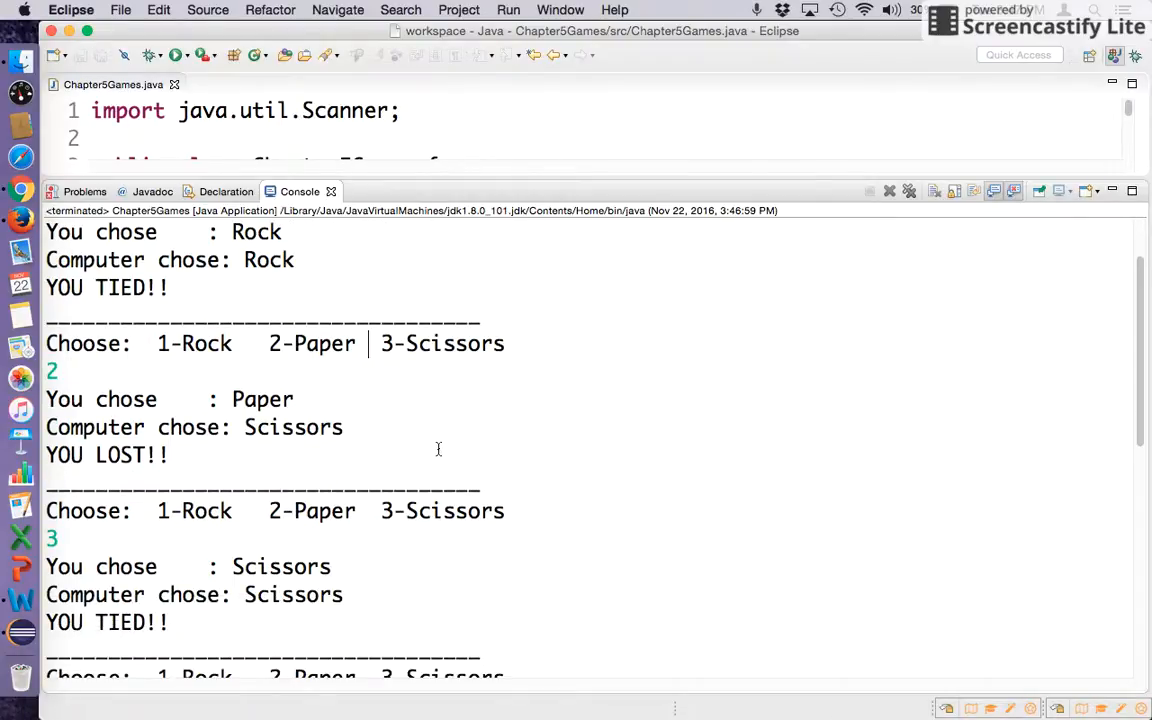
scroll(down, 3)
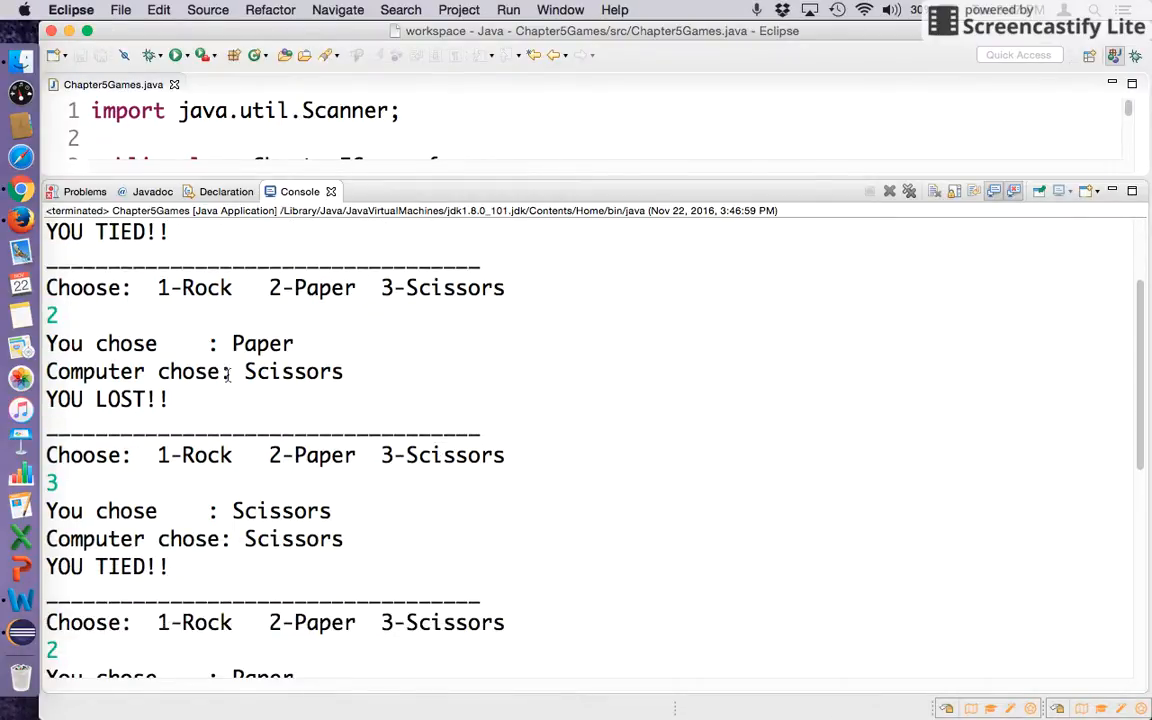
scroll(down, 3)
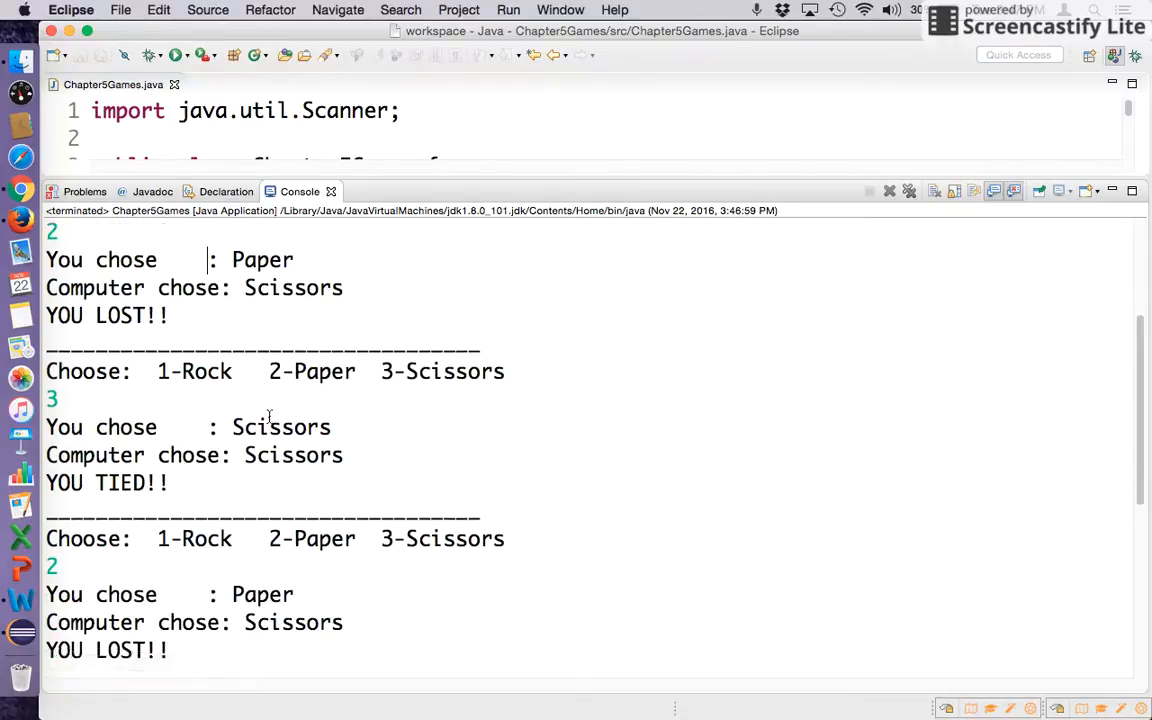
scroll(down, 3)
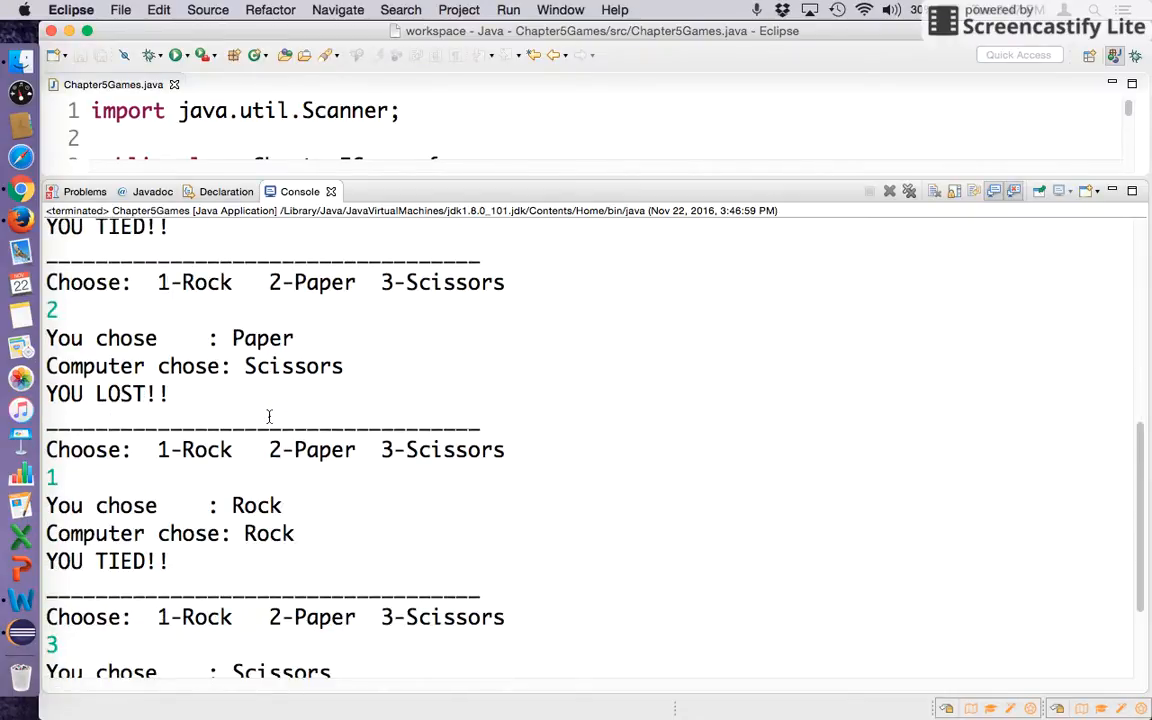
scroll(down, 3)
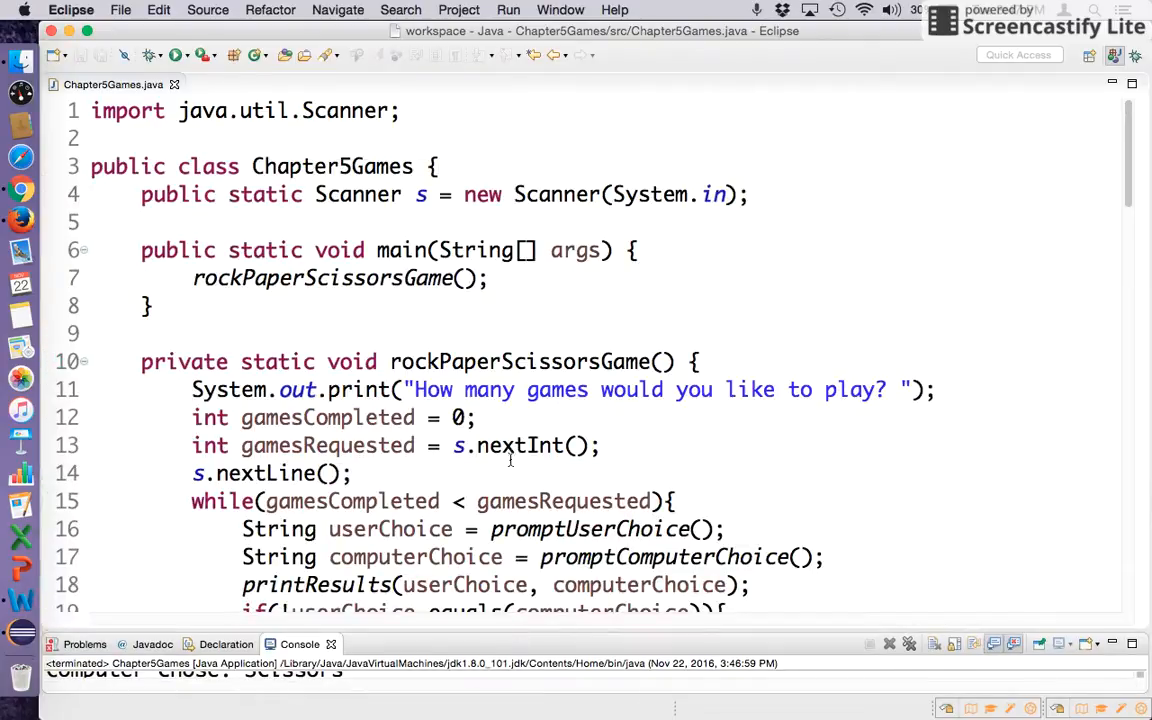
Review printResults down to the line 56 separator println, then on to promptUserChoice
scroll(down, 3)
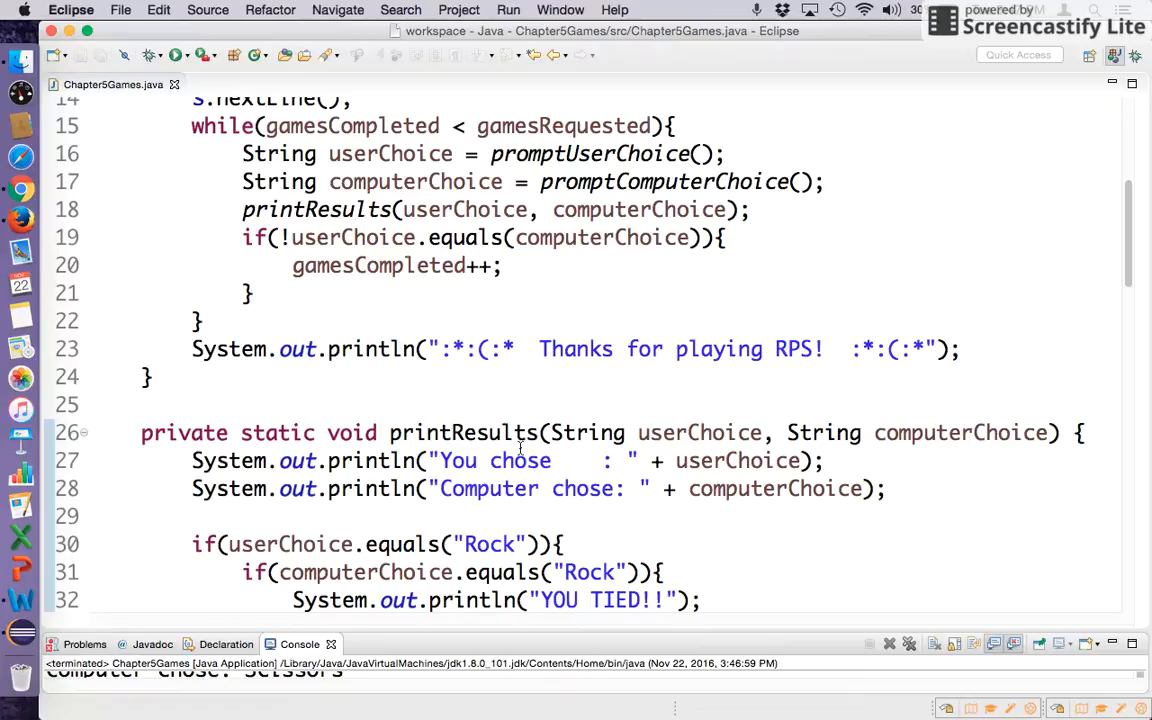
scroll(down, 3)
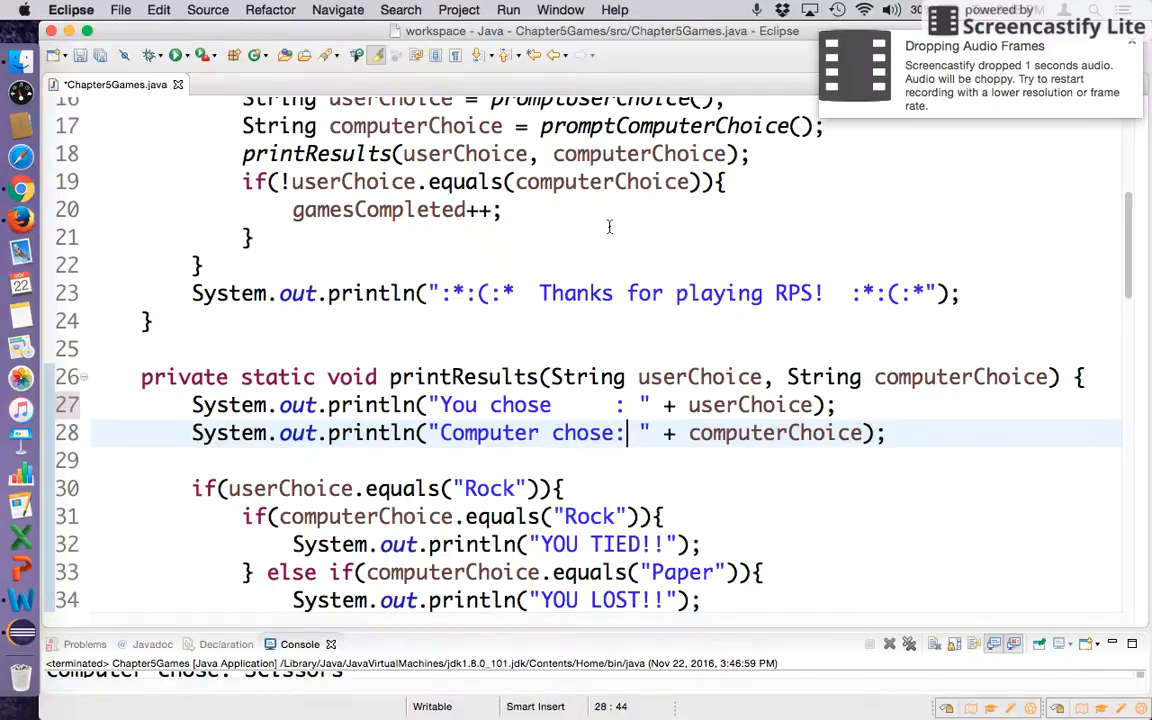
scroll(down, 3)
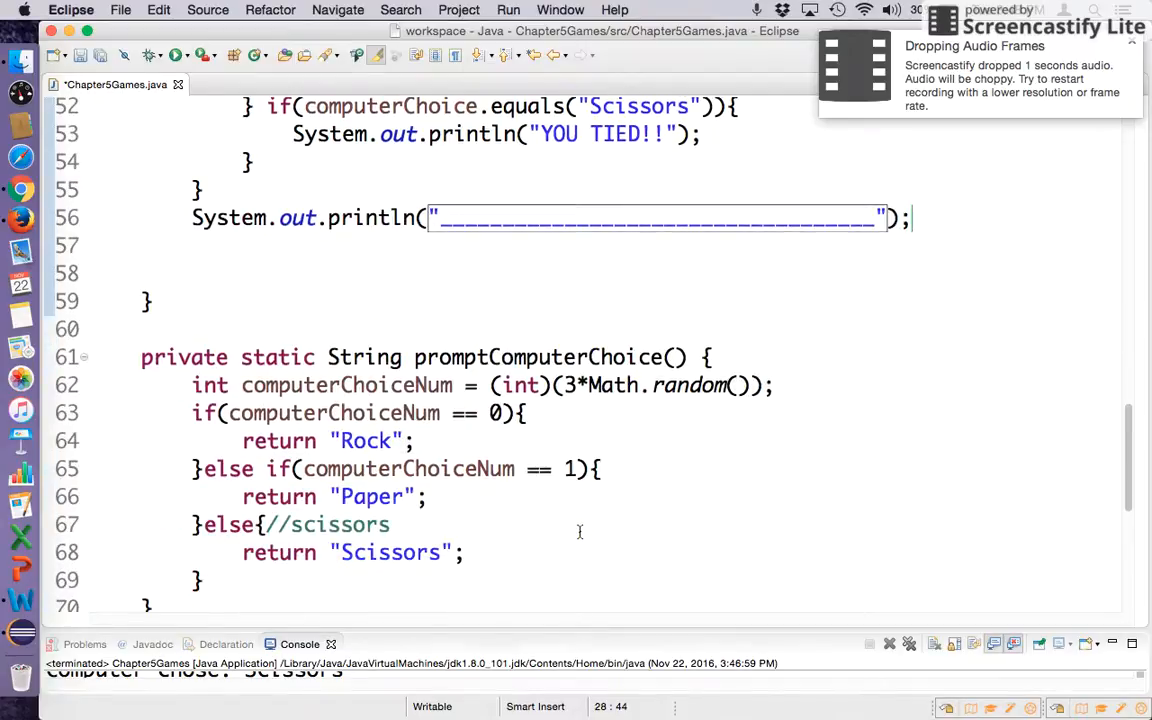
click(650, 218)
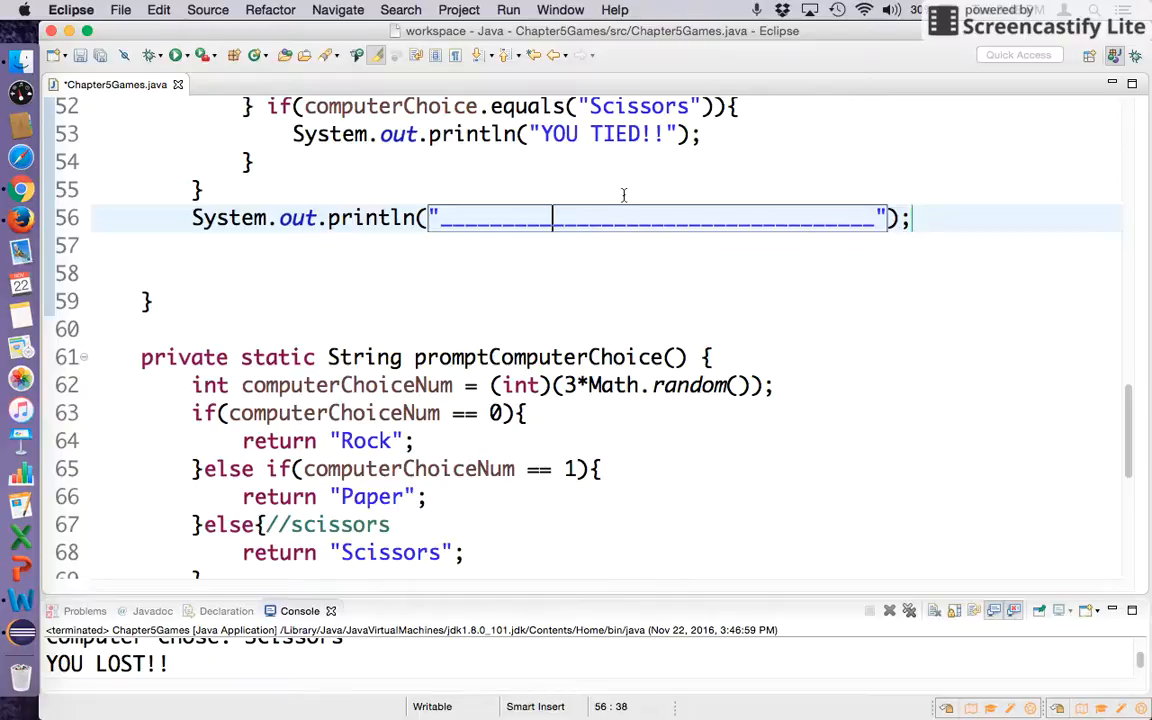
scroll(down, 3)
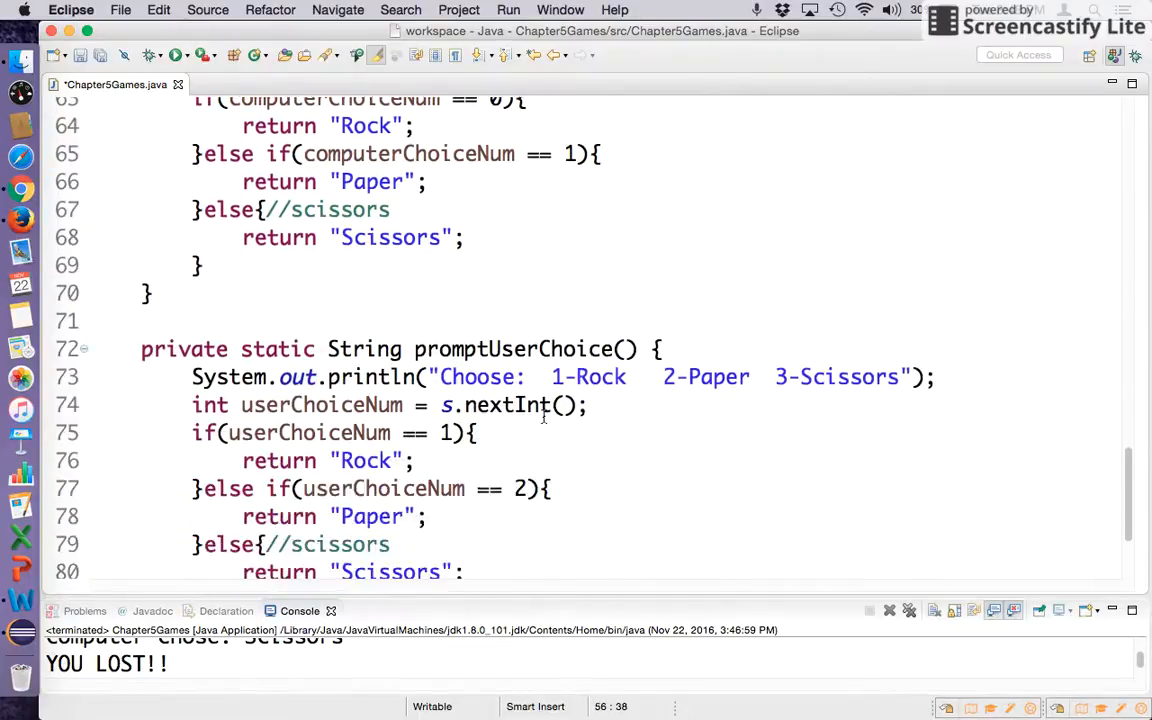
scroll(down, 3)
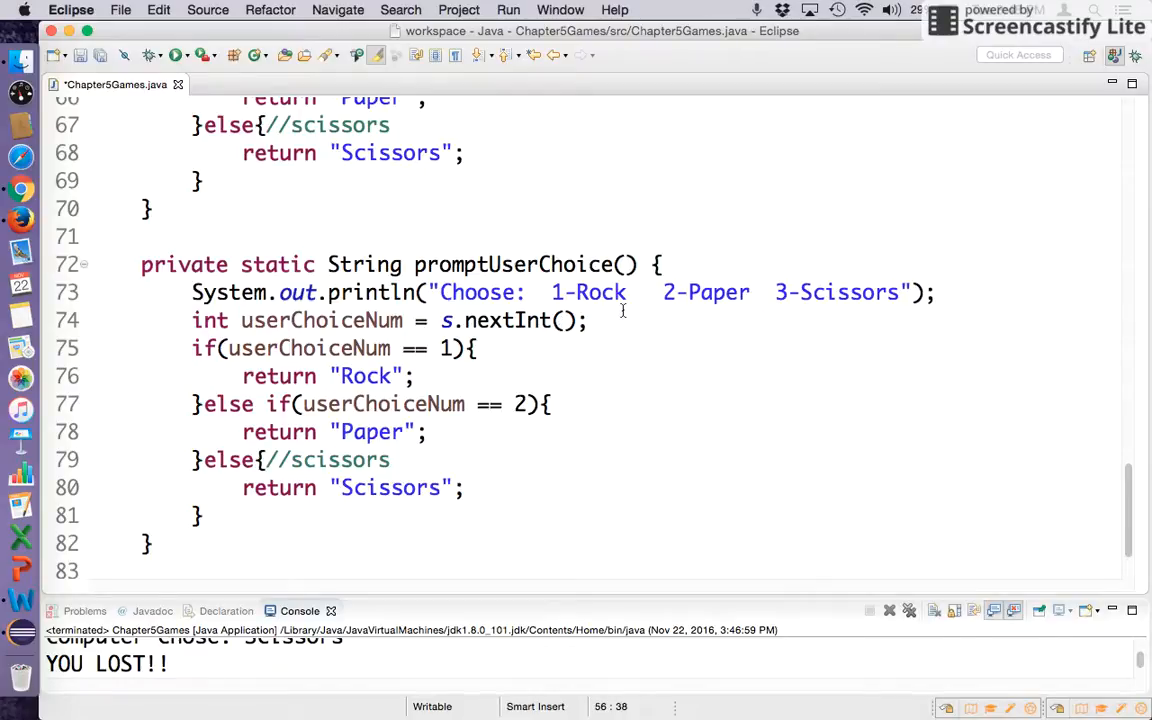
mouse_move(508, 320)
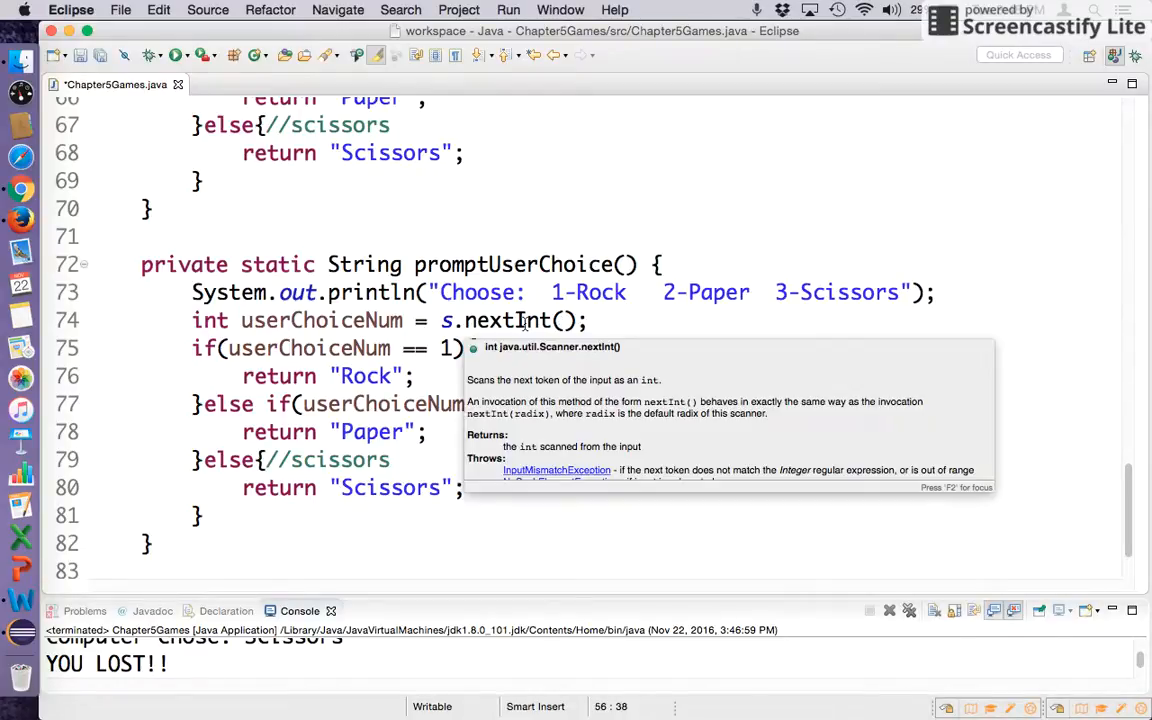